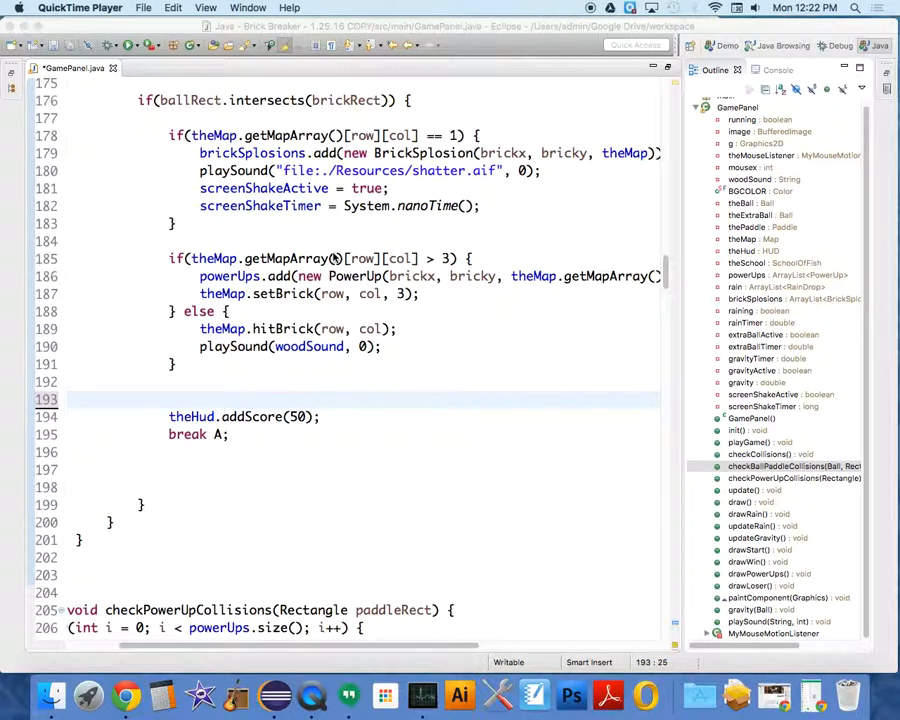
# Step: Scroll up to the paddle hit check and begin theBall.setY( on its blank line
pyautogui.scroll(3)
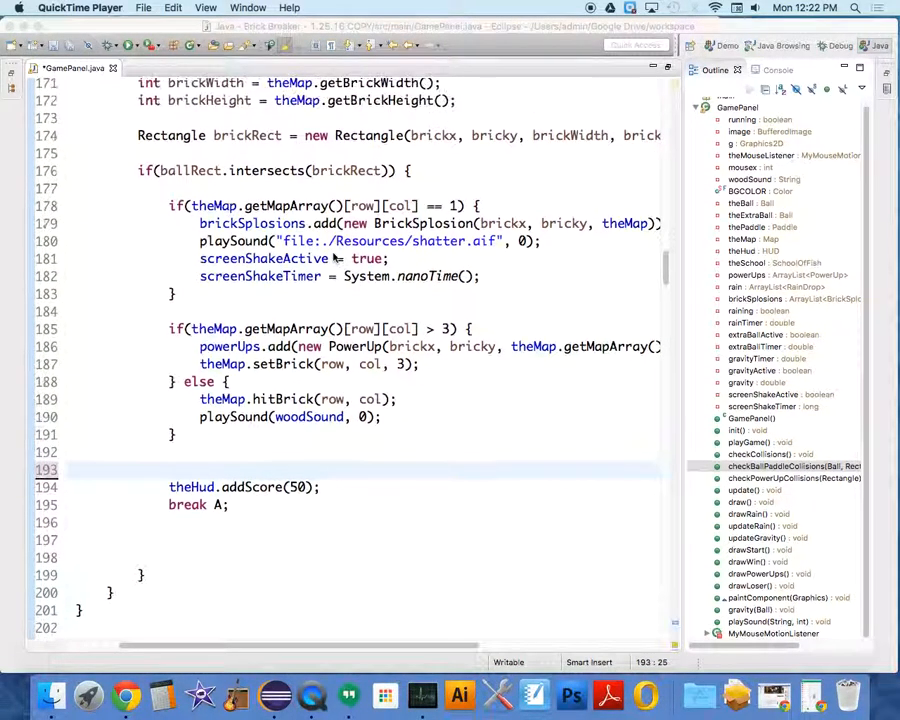
pyautogui.scroll(3)
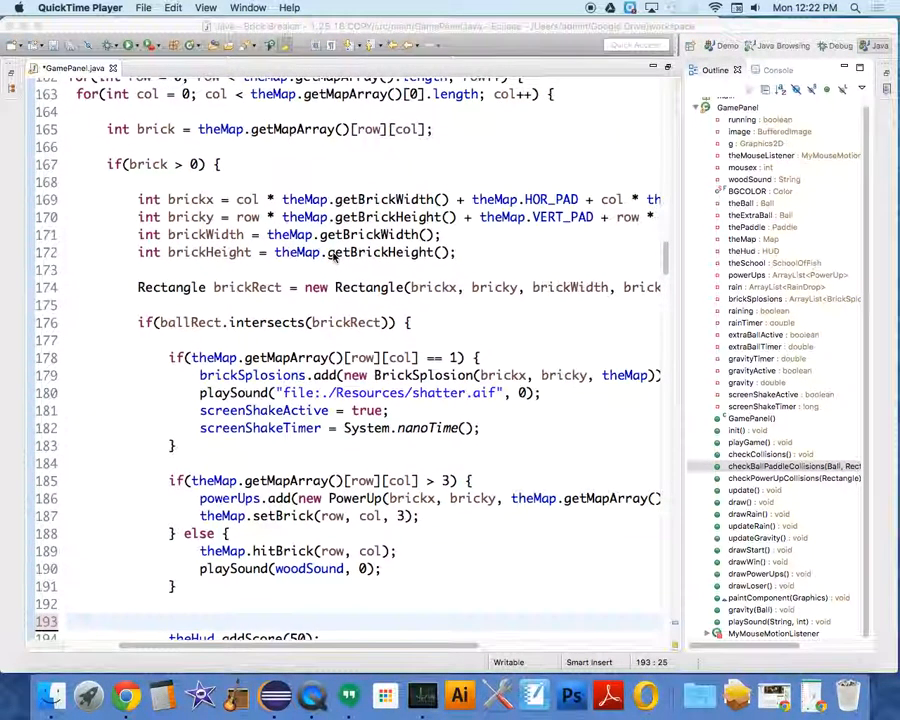
pyautogui.scroll(3)
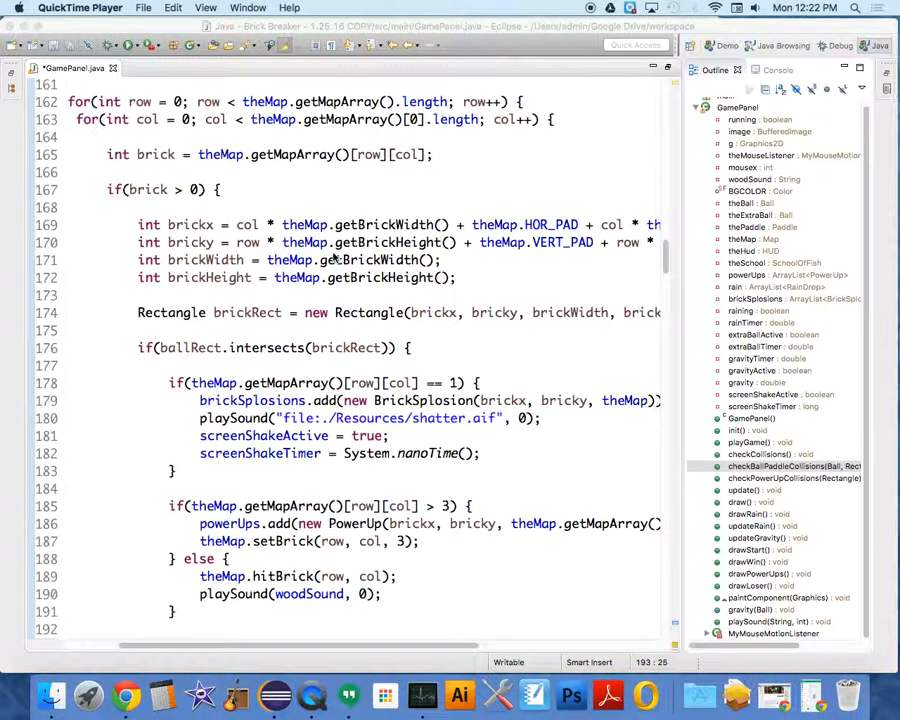
pyautogui.scroll(3)
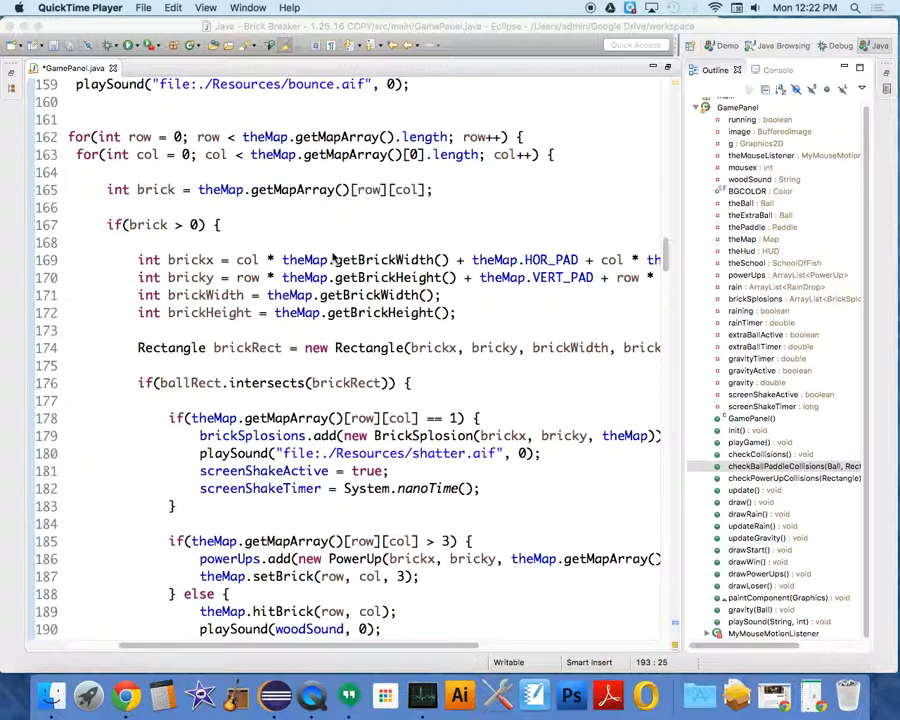
pyautogui.scroll(3)
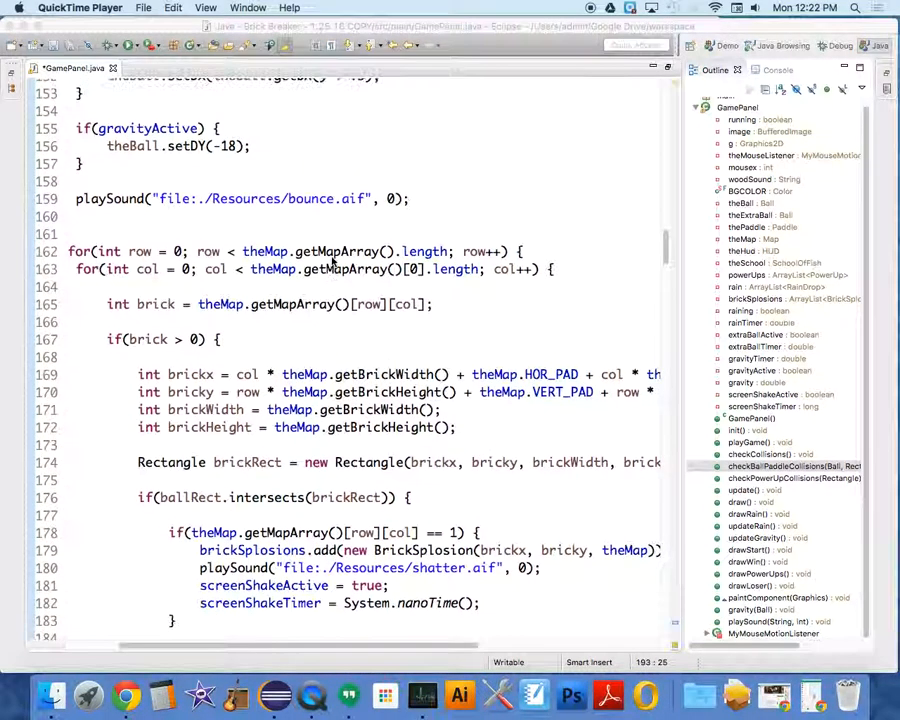
pyautogui.scroll(3)
pyautogui.write('A: ')
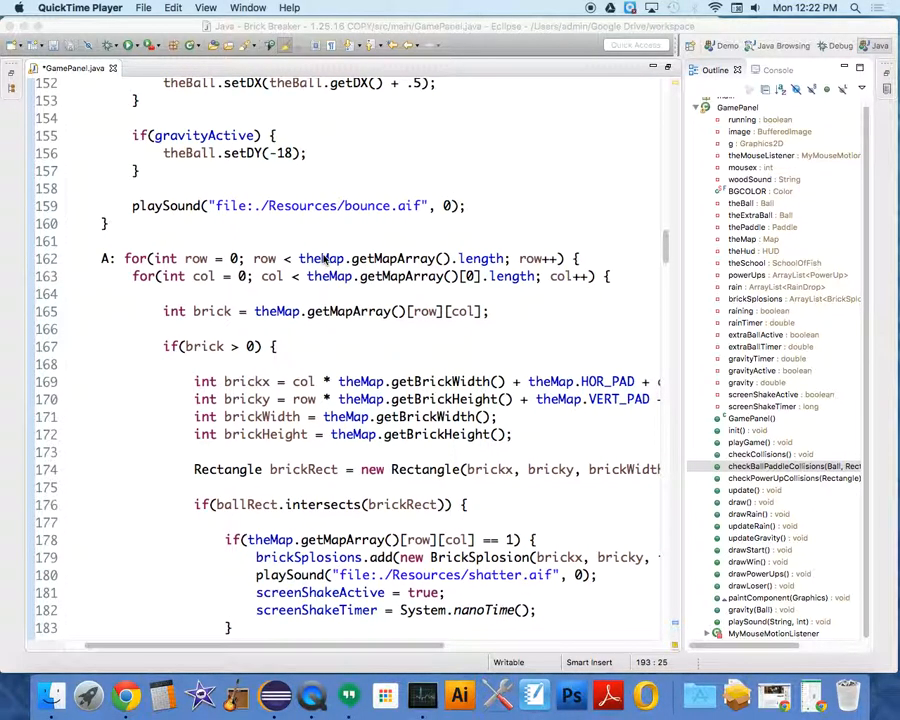
pyautogui.scroll(3)
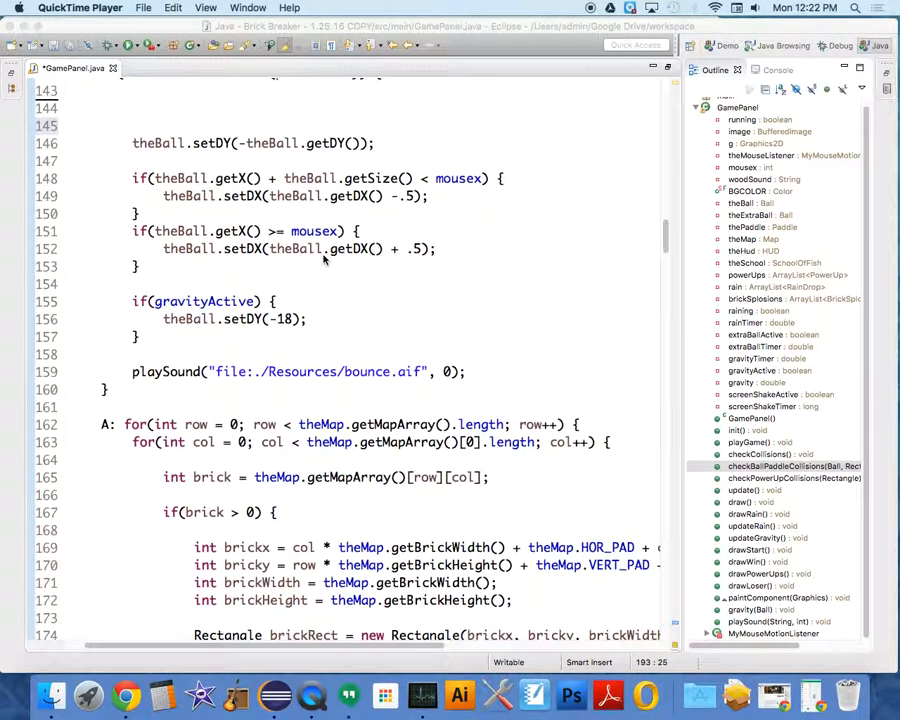
pyautogui.scroll(3)
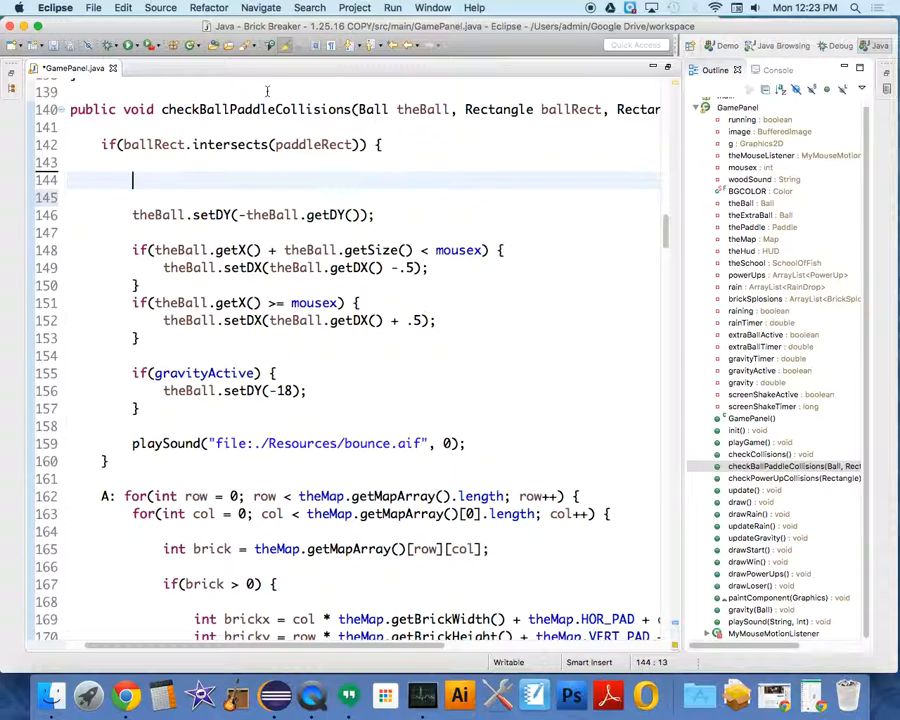
pyautogui.write('theBall')
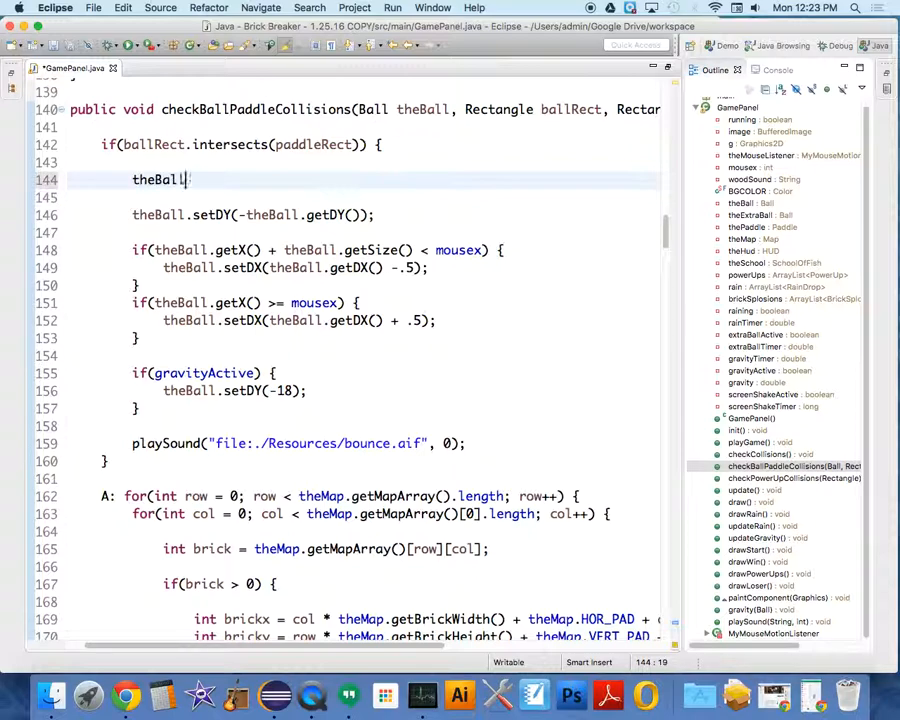
pyautogui.write('.setY(thePadd);')
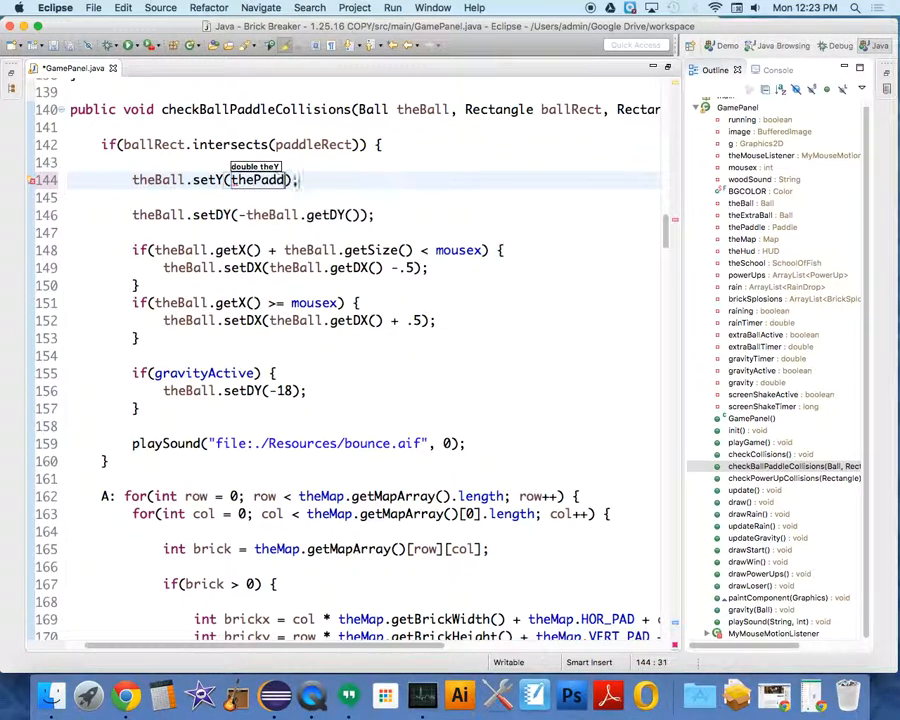
# Step: Complete the argument as thePaddle.YPOS - theBall.getSize() - 1
pyautogui.write('.YPOS')
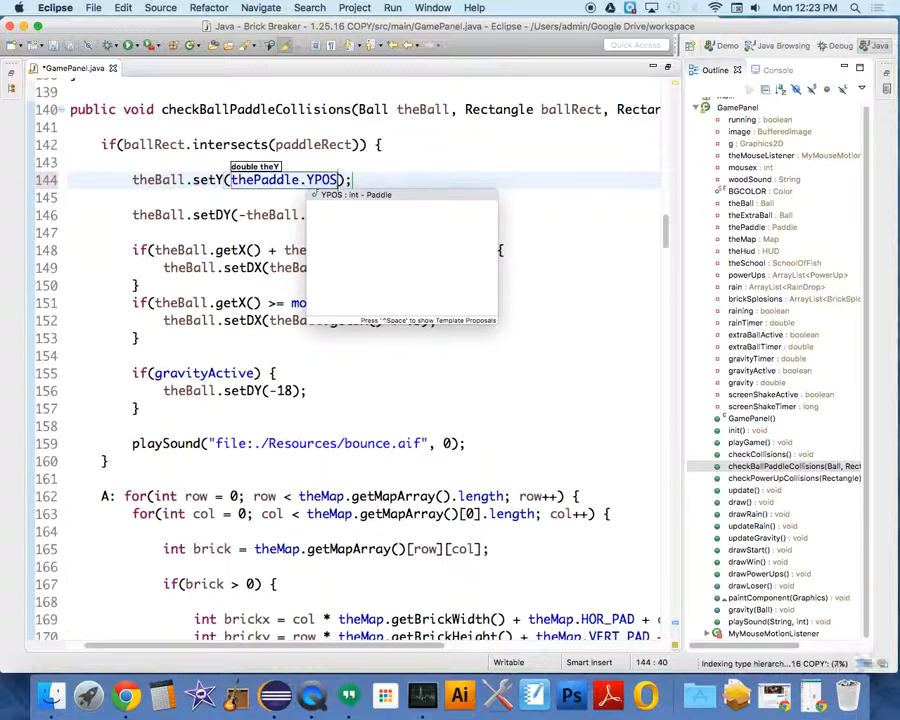
pyautogui.write('-')
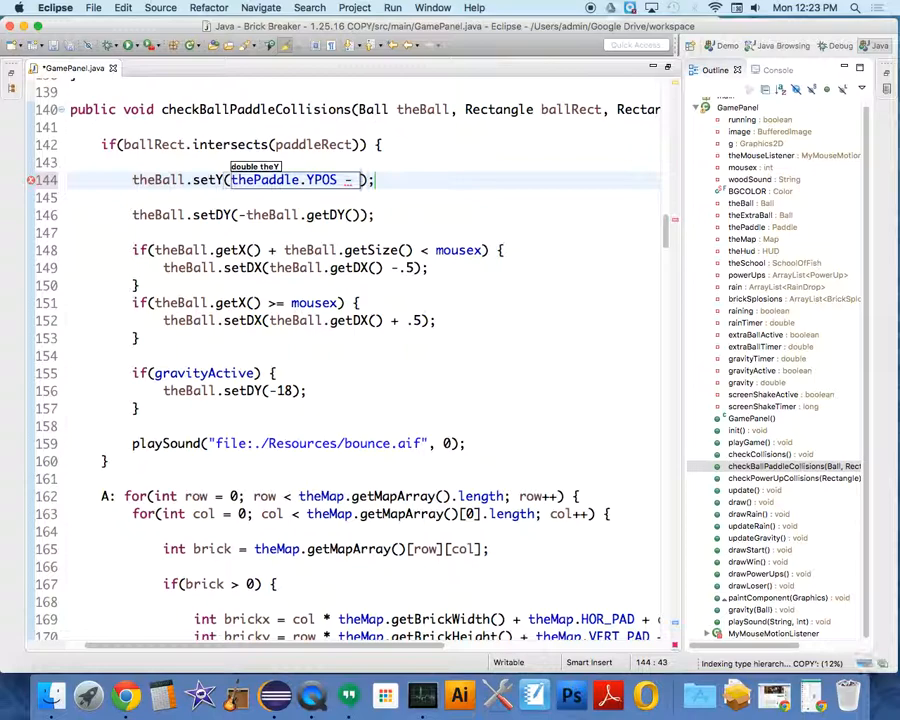
pyautogui.write('theBall')
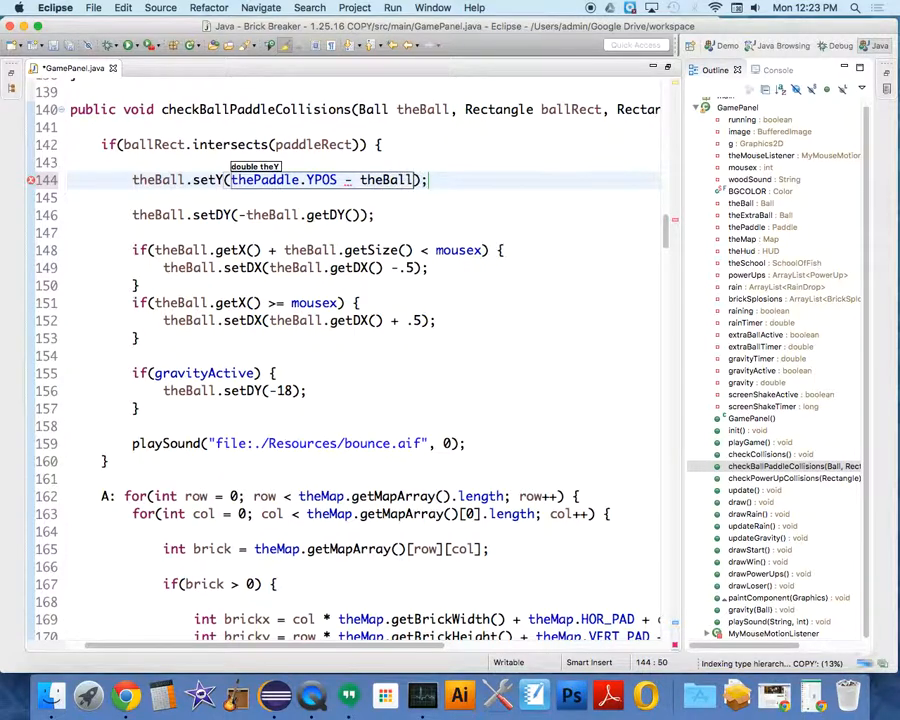
pyautogui.write('.getSize()')
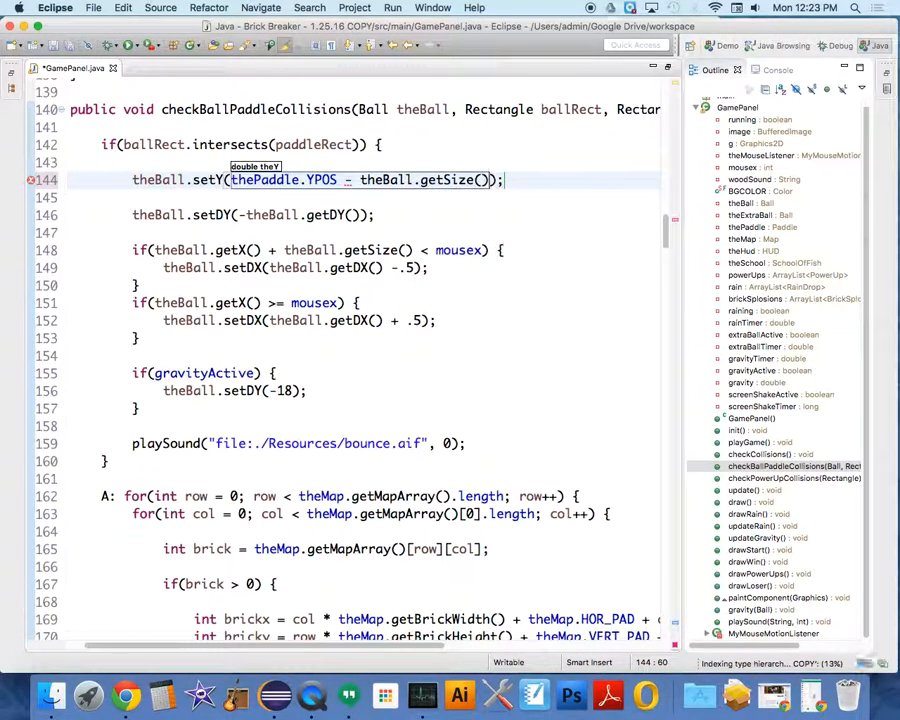
pyautogui.write('- 1')
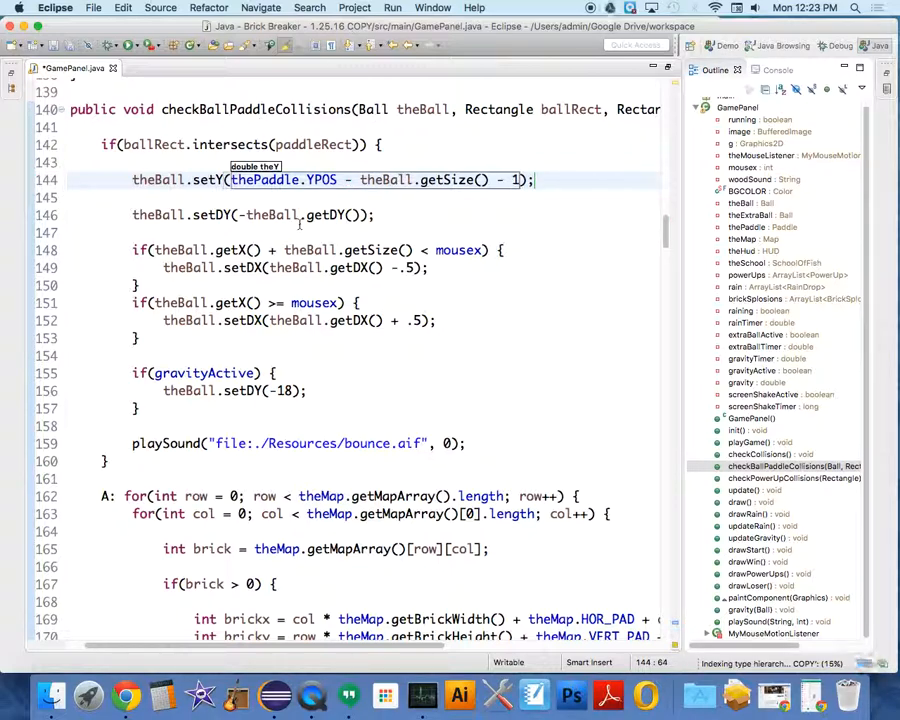
# Step: Insert a // comment line just above theHud.addScore(50) in the brick collision block
pyautogui.scroll(-3)
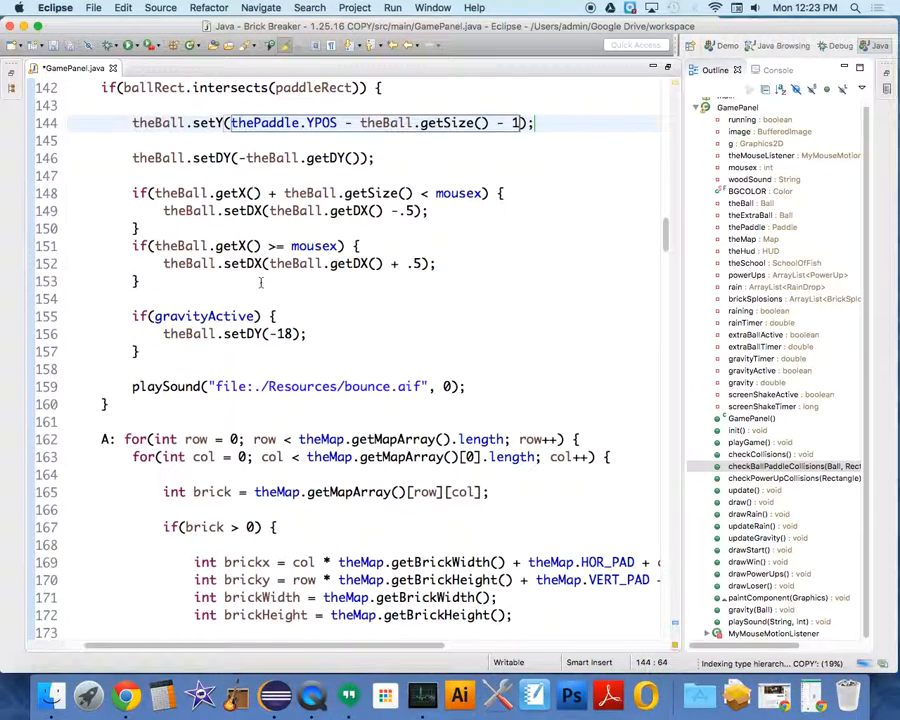
pyautogui.scroll(-3)
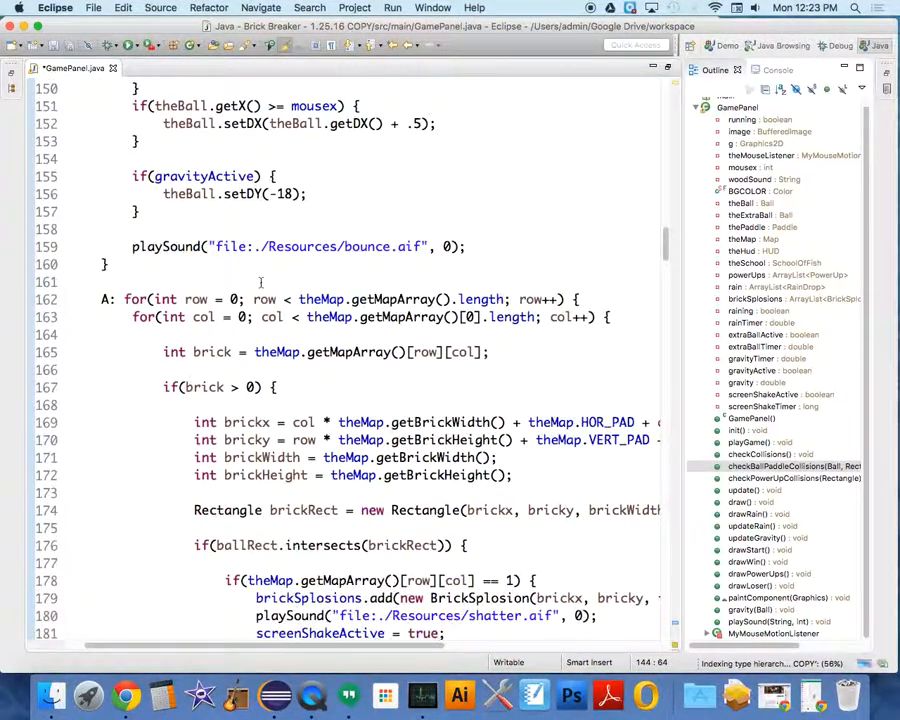
pyautogui.scroll(-3)
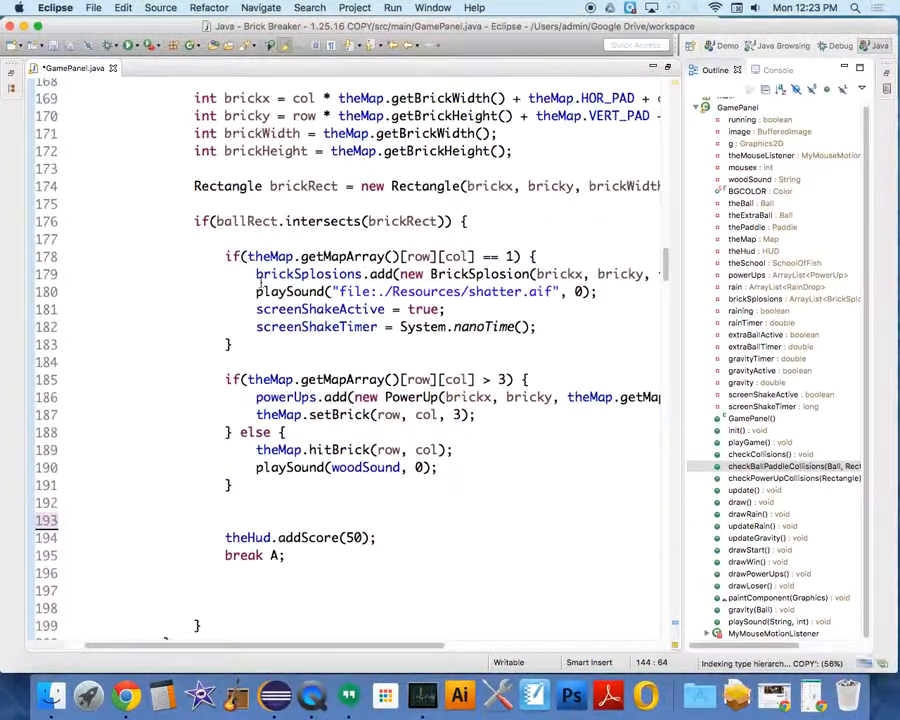
pyautogui.scroll(-3)
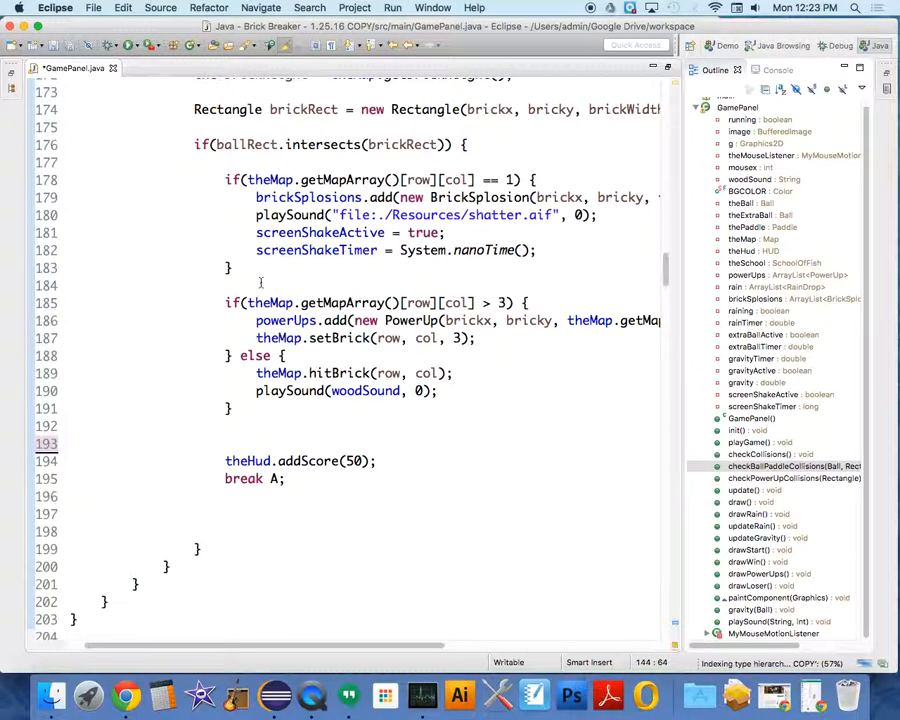
pyautogui.scroll(3)
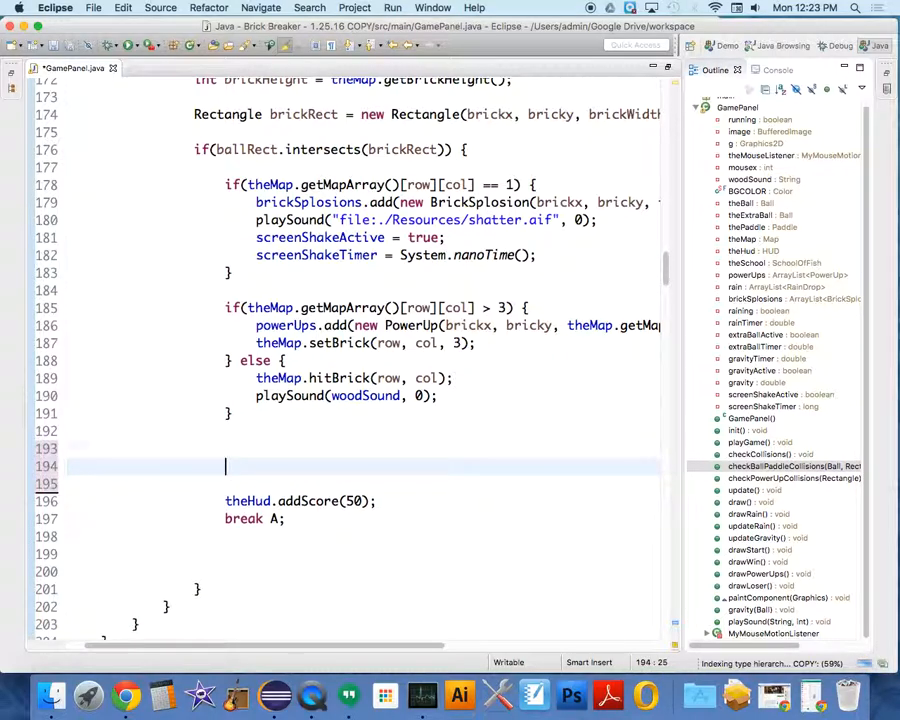
pyautogui.write('//')
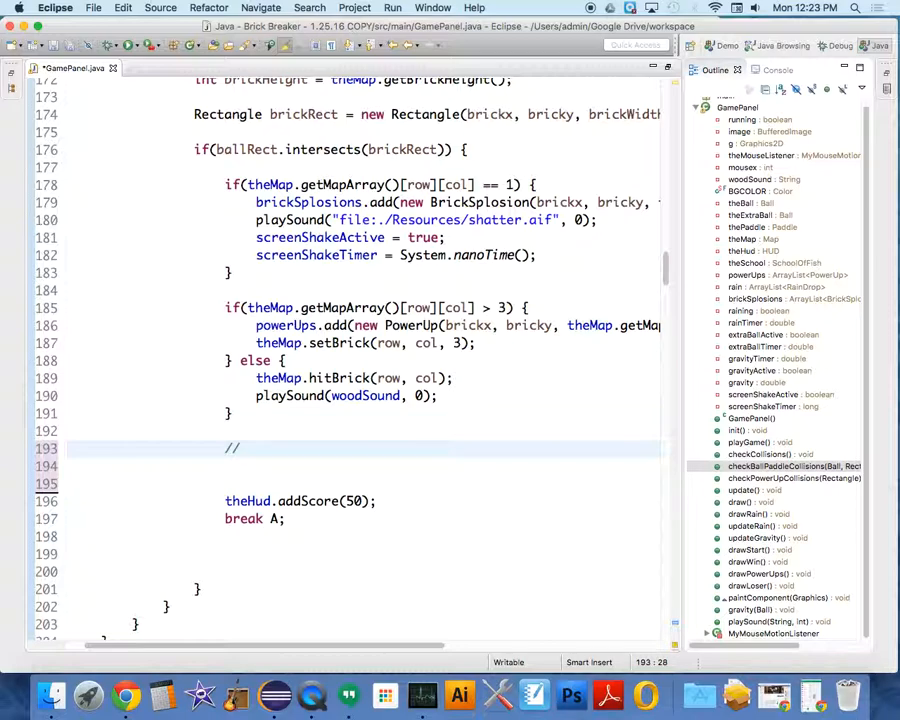
pyautogui.click(247, 448)
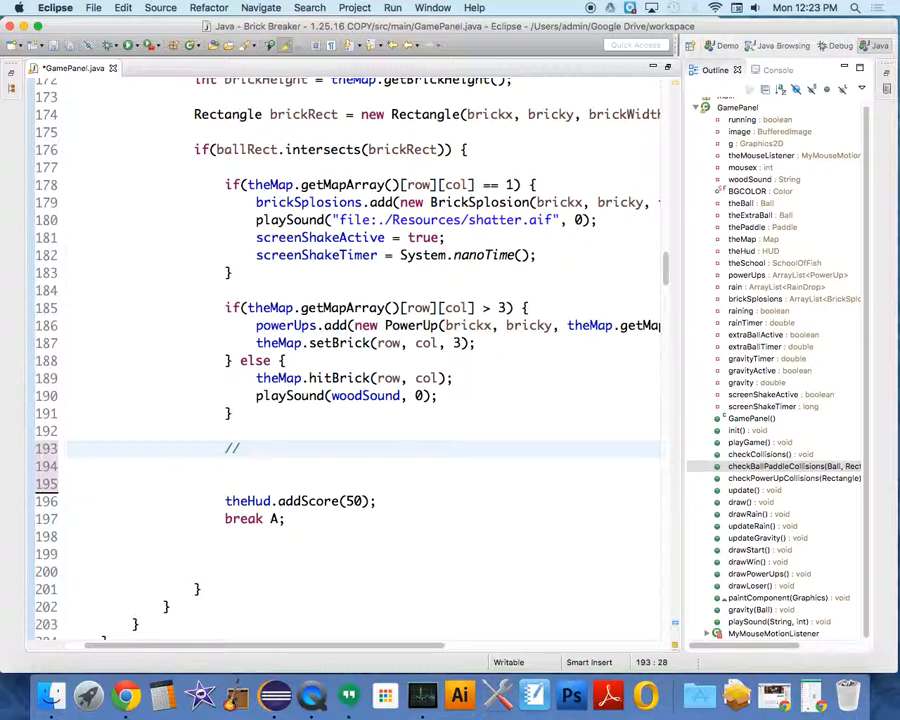
pyautogui.click(248, 448)
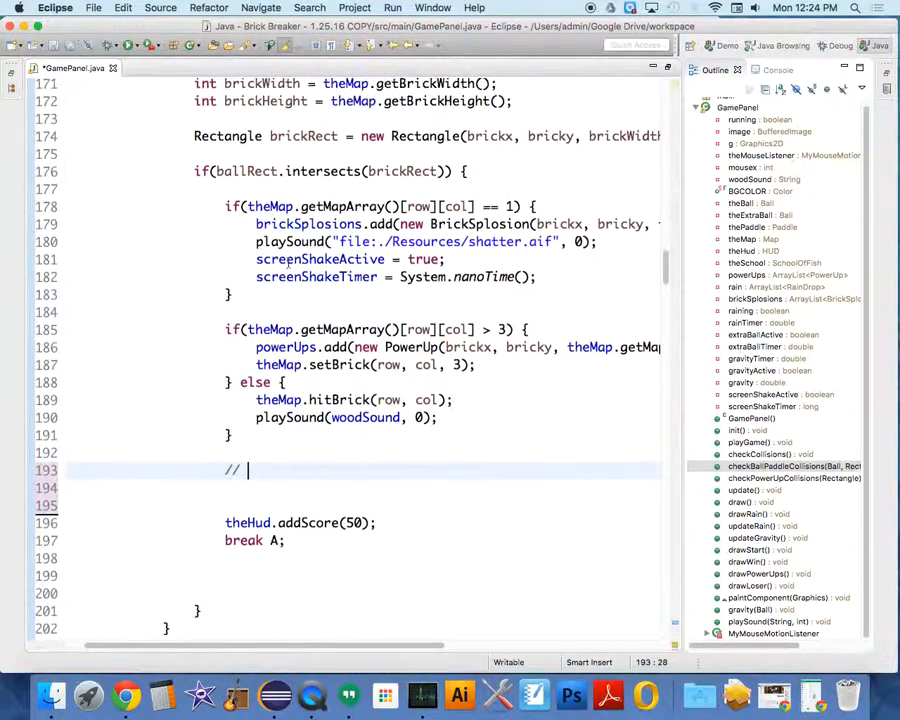
pyautogui.scroll(3)
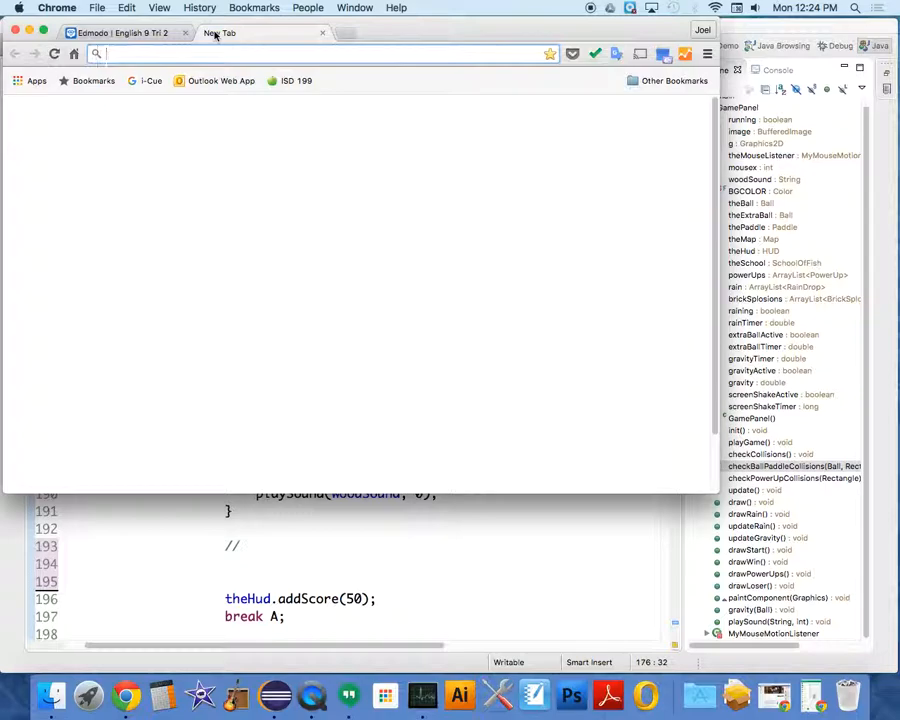
# Step: Search 'rectangle java' and browse the method summary of Oracle's Rectangle Javadoc
pyautogui.write('rectangle java')
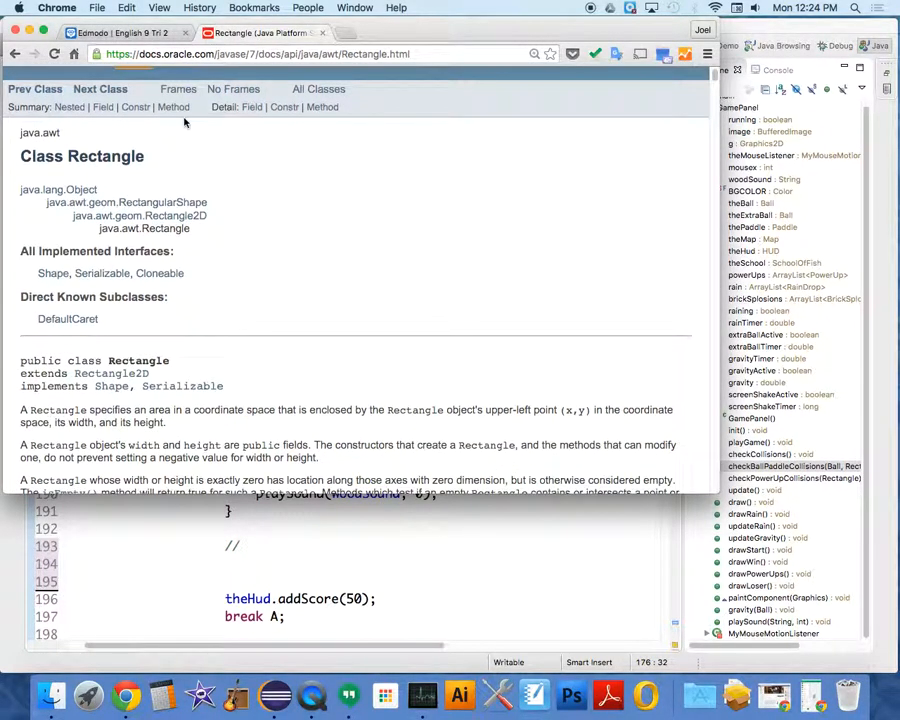
pyautogui.click(173, 107)
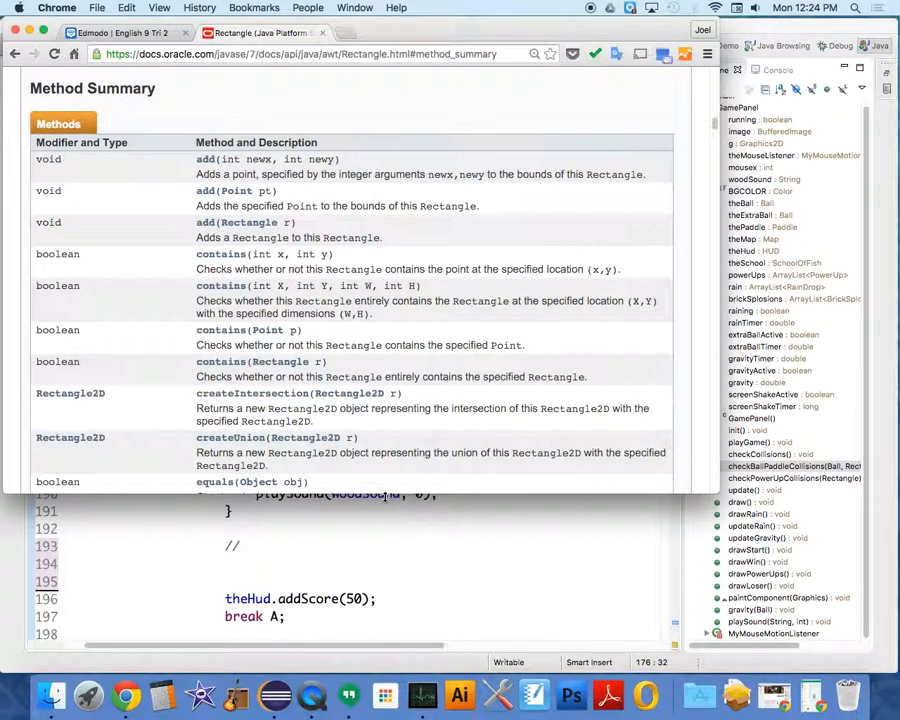
pyautogui.scroll(3)
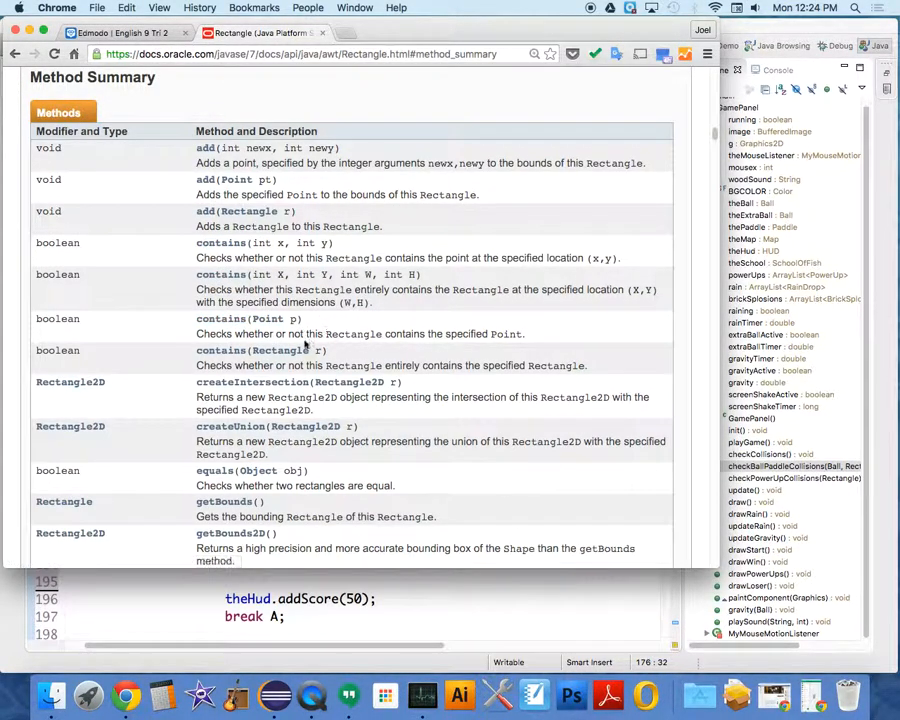
pyautogui.scroll(-3)
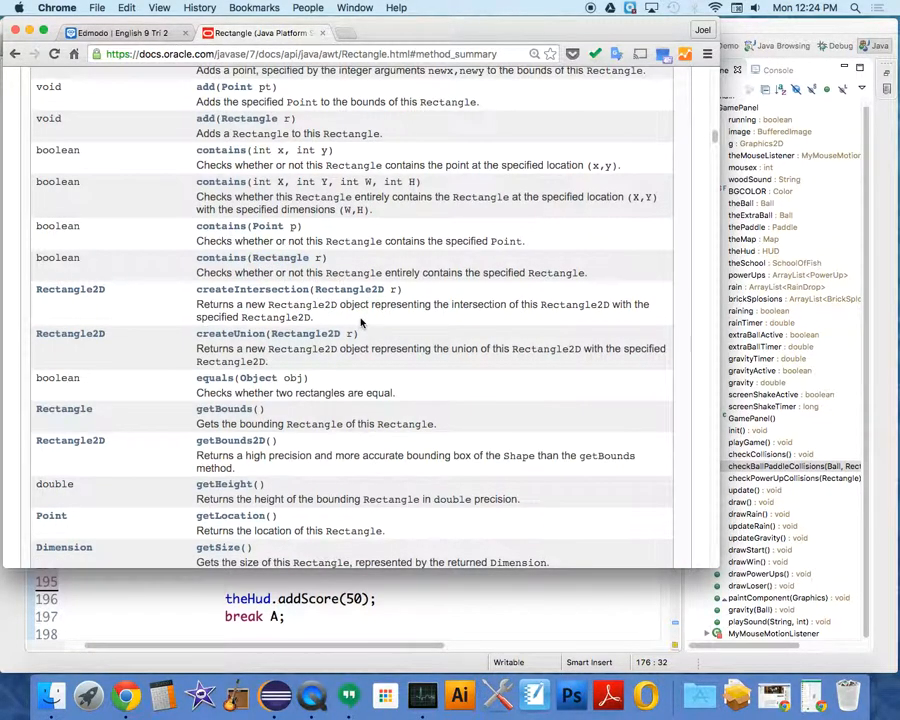
pyautogui.scroll(-3)
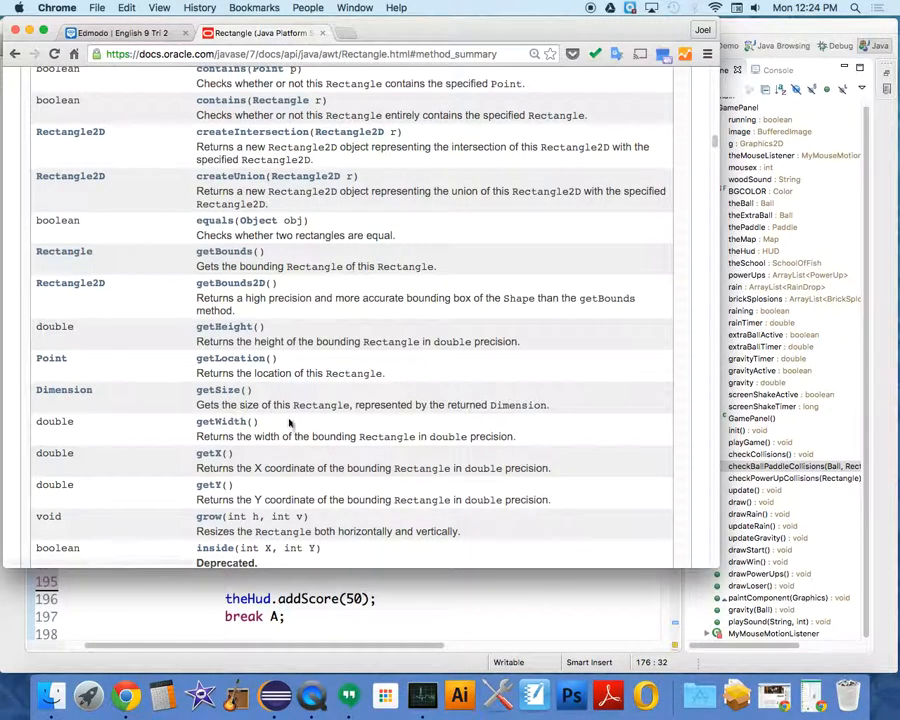
pyautogui.scroll(-3)
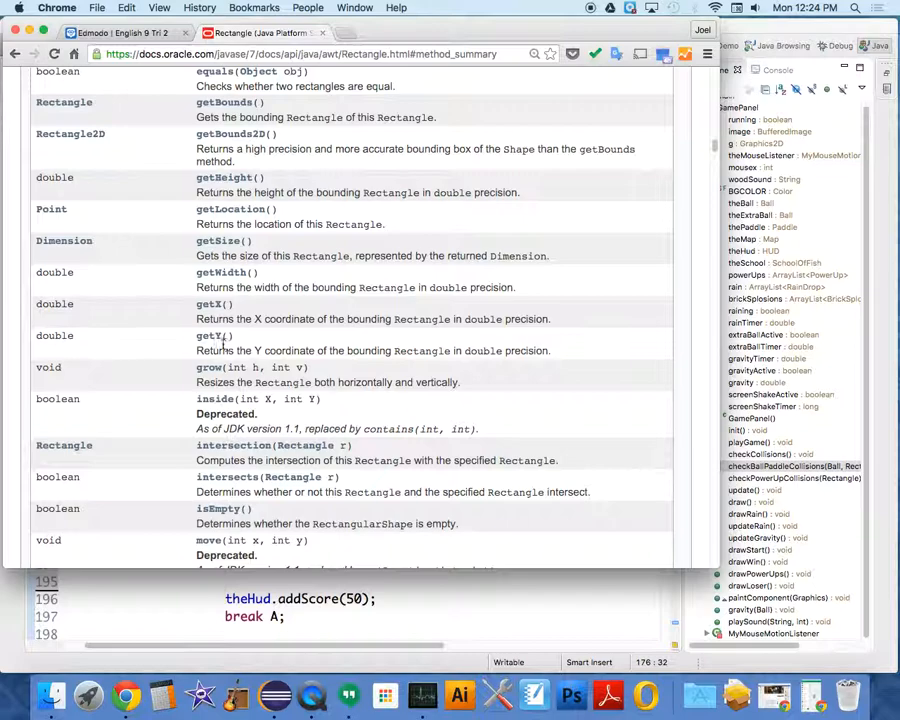
pyautogui.scroll(-3)
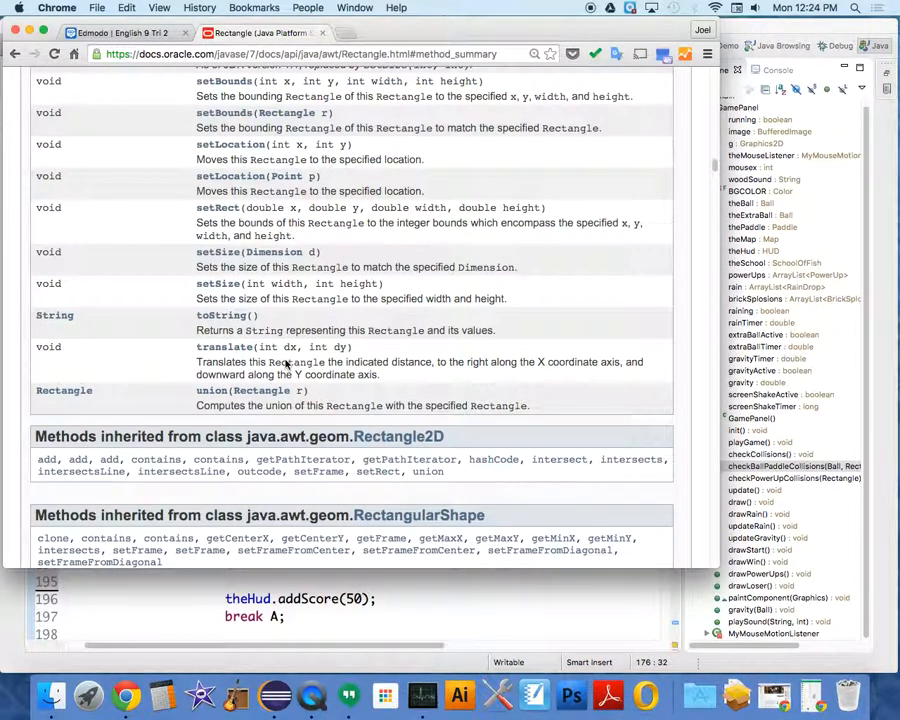
pyautogui.scroll(3)
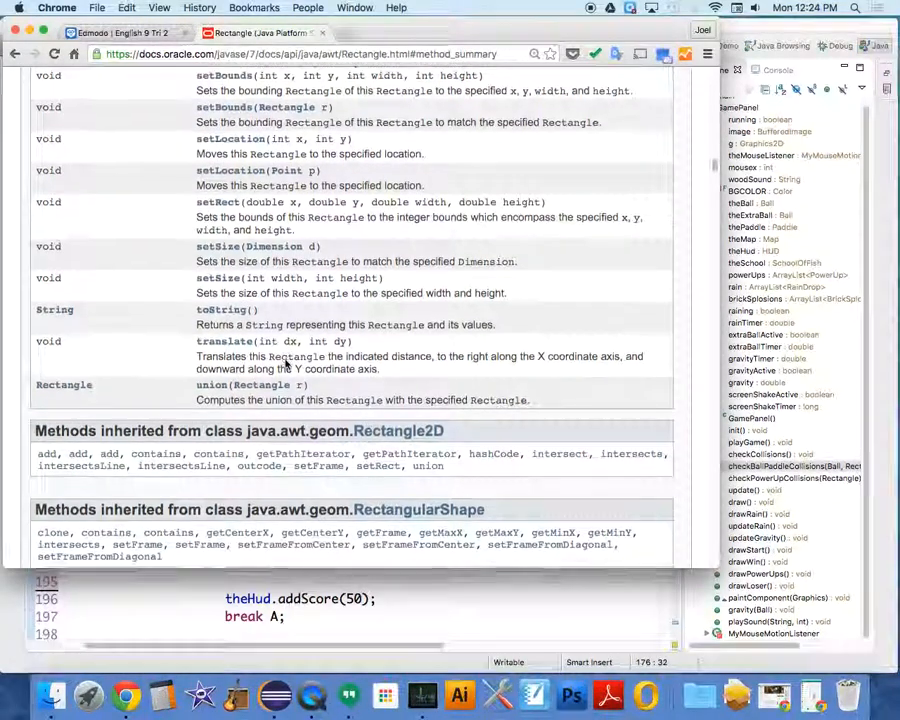
pyautogui.scroll(-3)
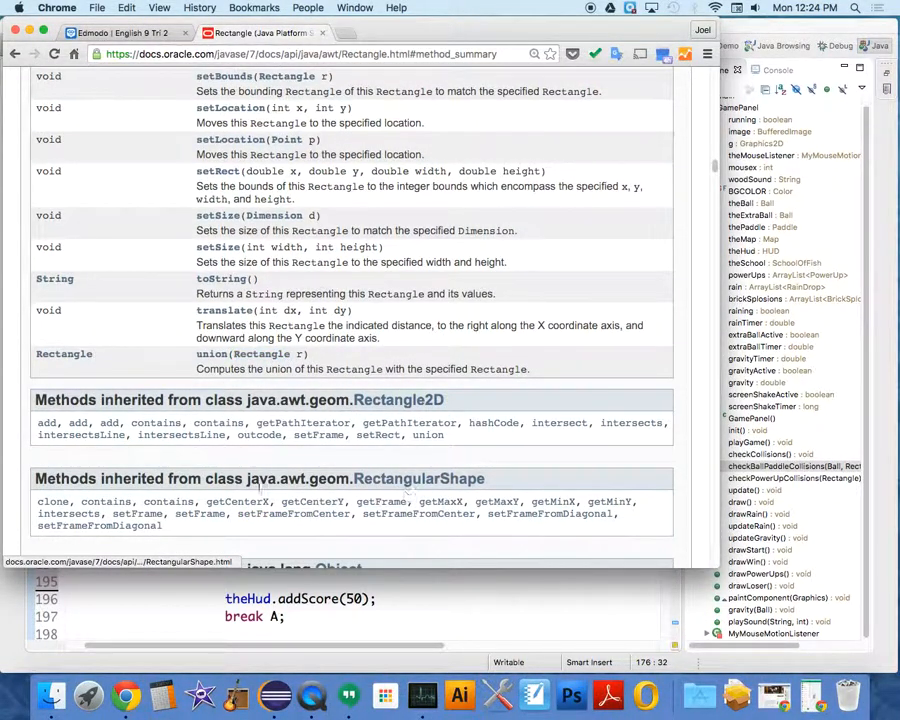
pyautogui.moveTo(250, 293)
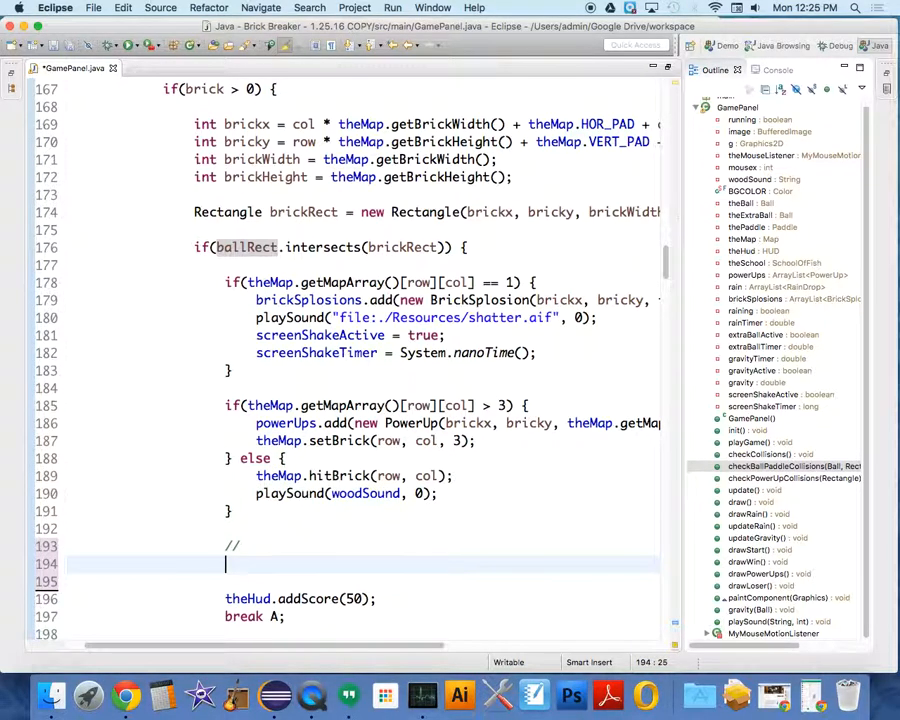
pyautogui.scroll(-3)
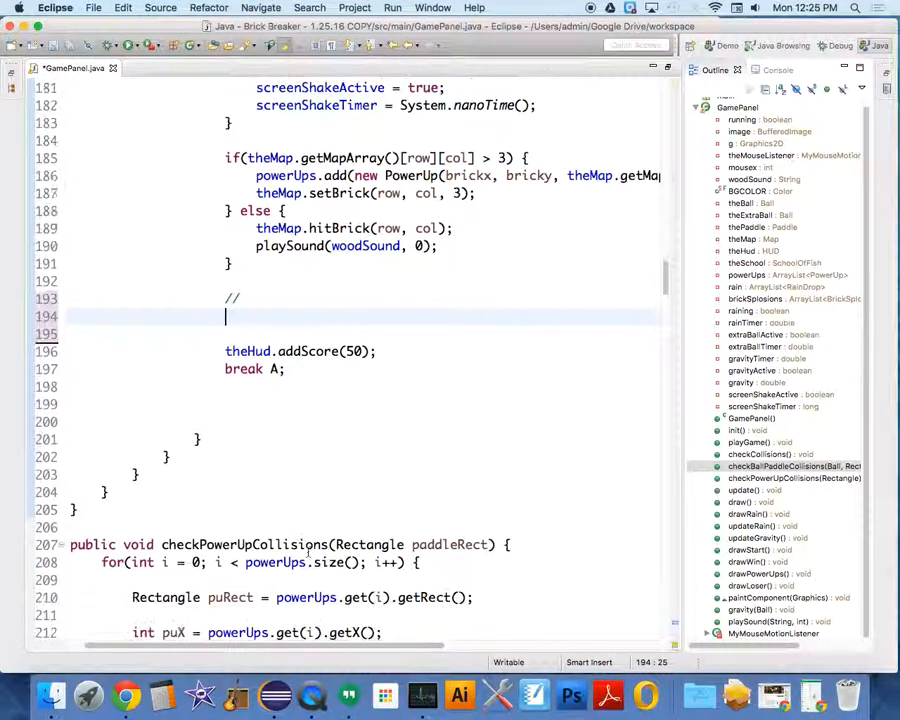
pyautogui.scroll(3)
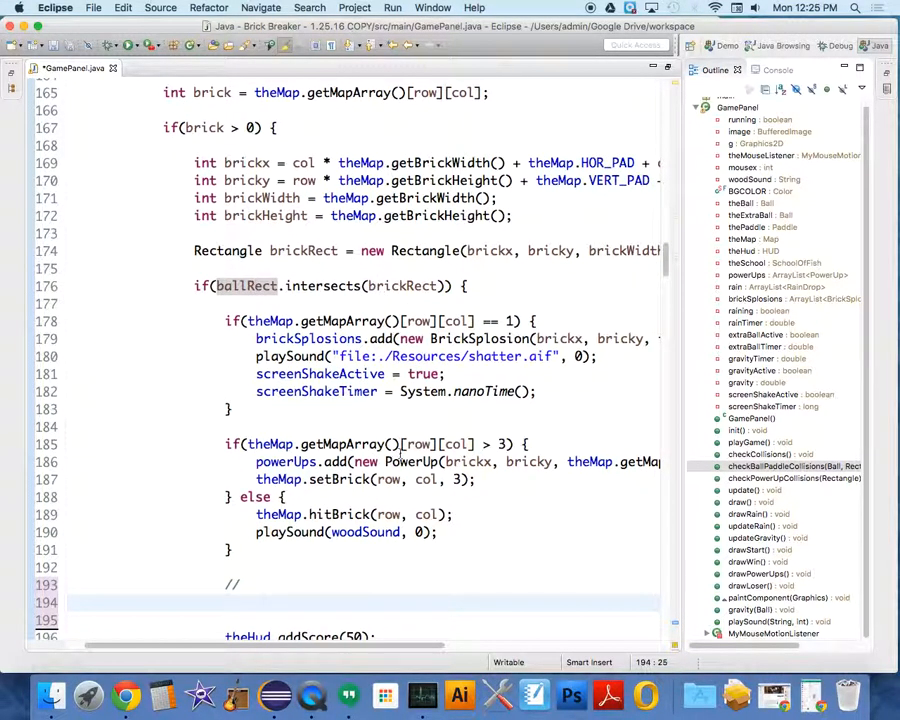
pyautogui.scroll(-3)
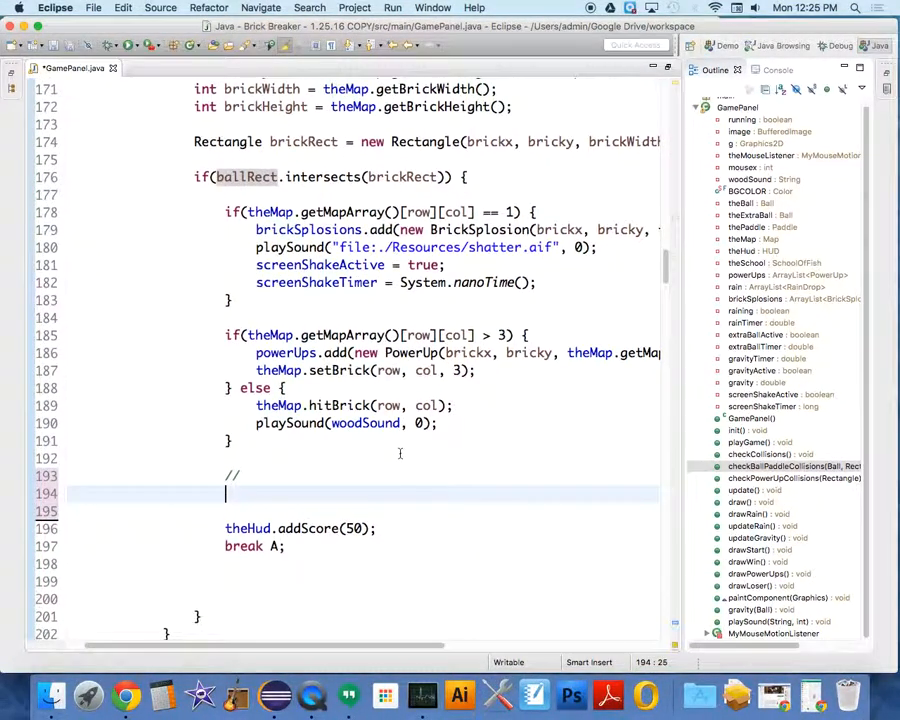
pyautogui.scroll(-3)
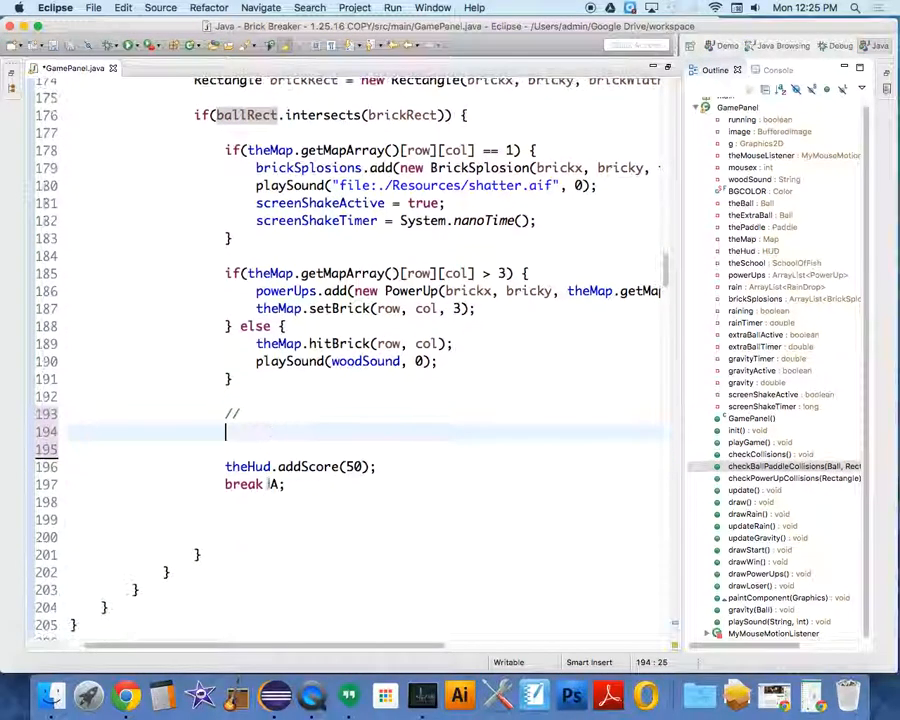
pyautogui.scroll(-3)
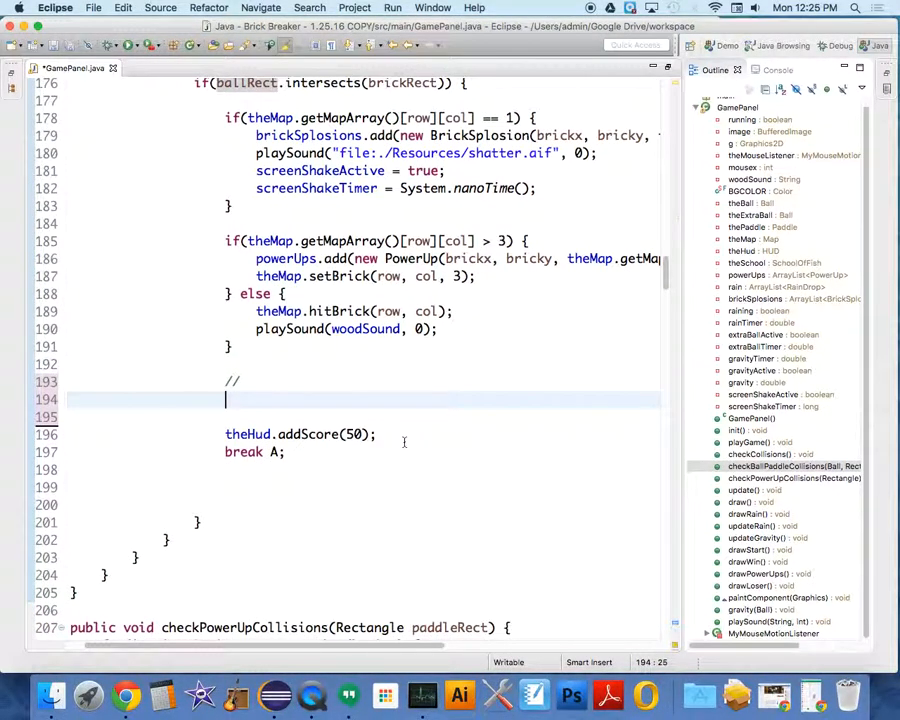
pyautogui.write('if(ballR)')
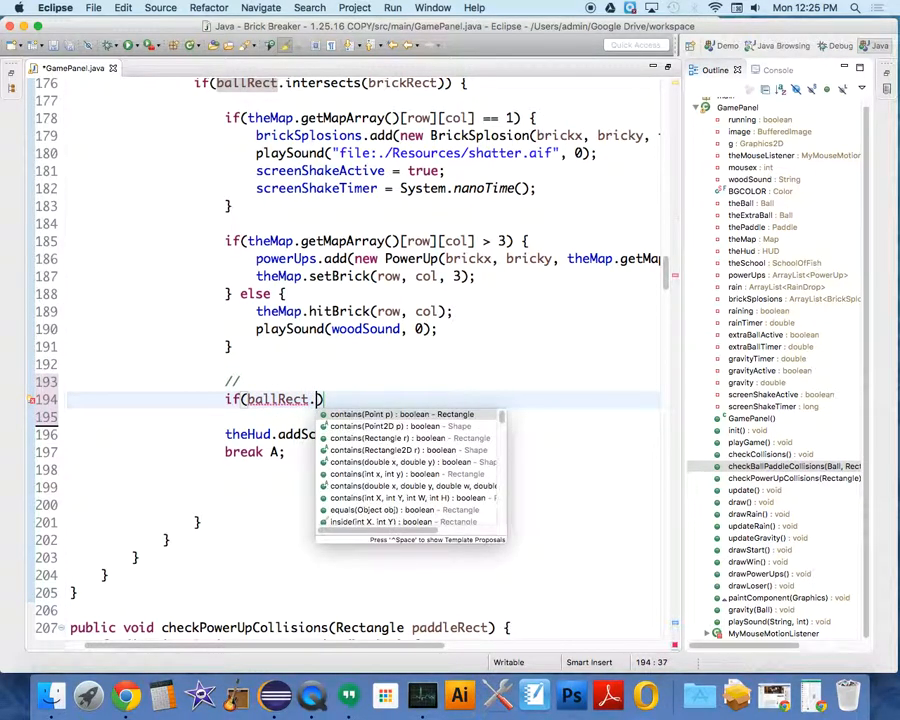
# Step: Write if(ballRect.getMaxX() < brickx + 5) with theBall.setDX(-theBall.getDX()) inside
pyautogui.write('getMaxX(')
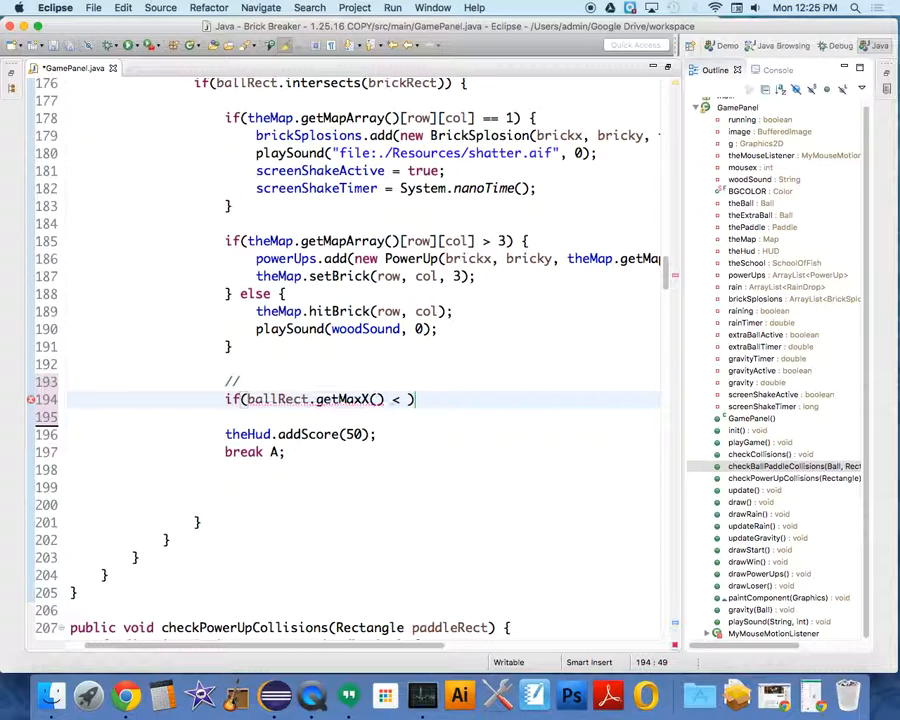
pyautogui.write('brickx + 5')
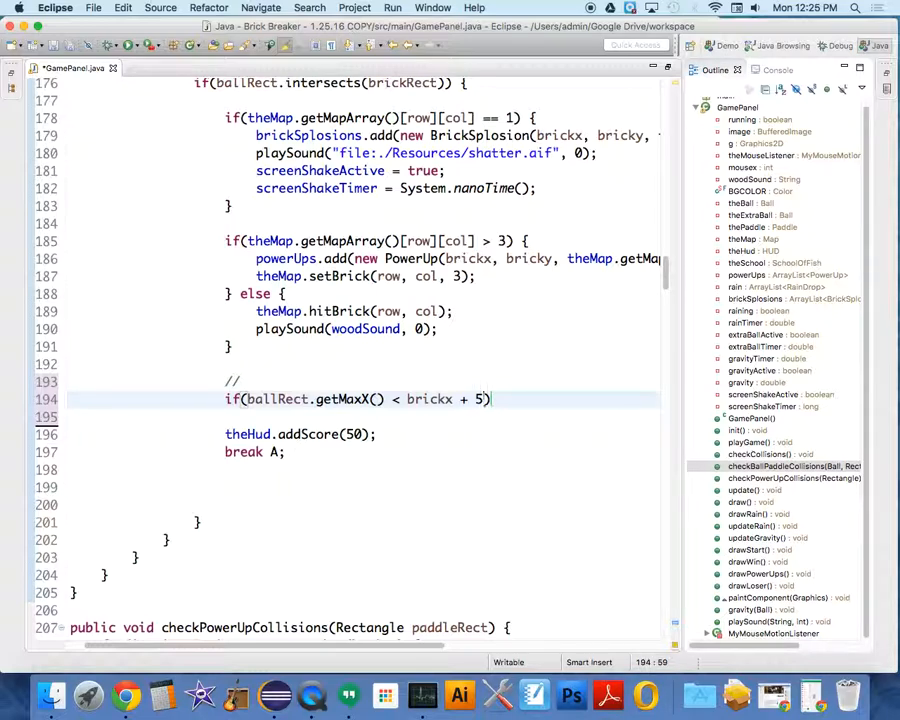
pyautogui.write('{')
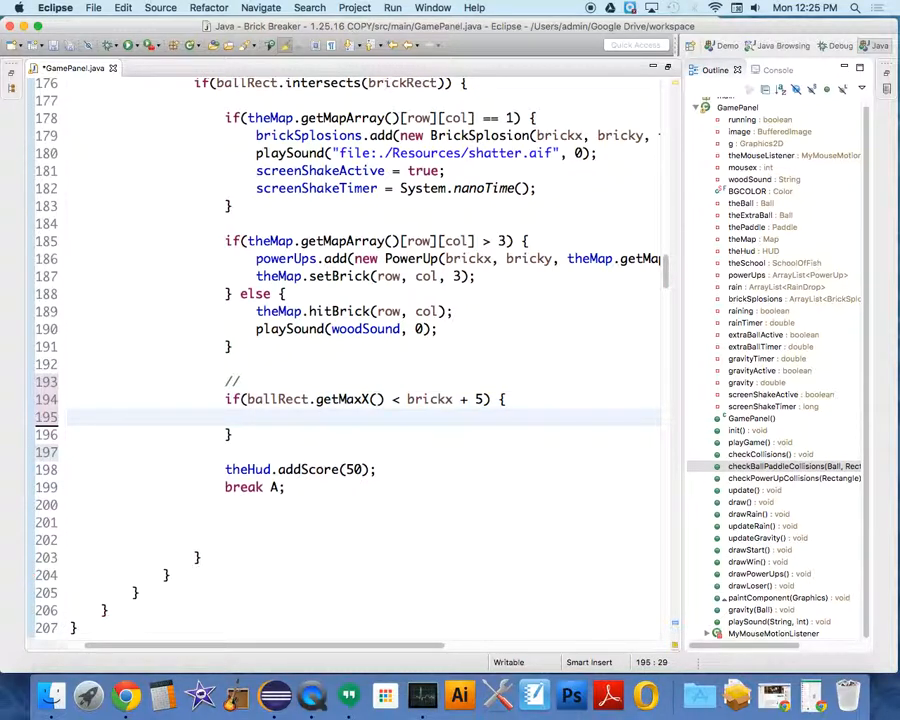
pyautogui.click(258, 417)
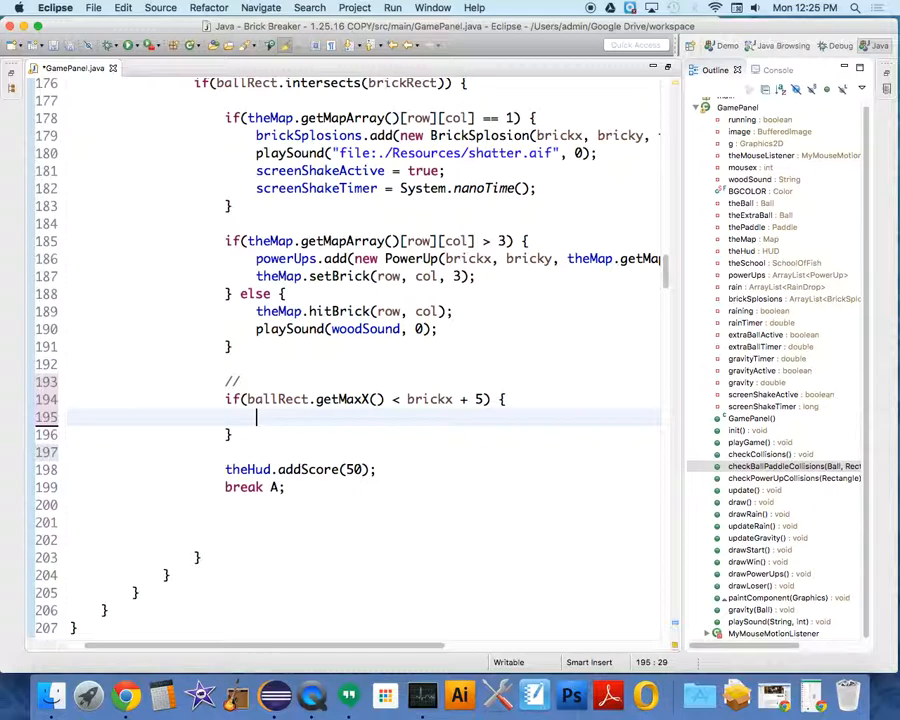
pyautogui.write('theBall')
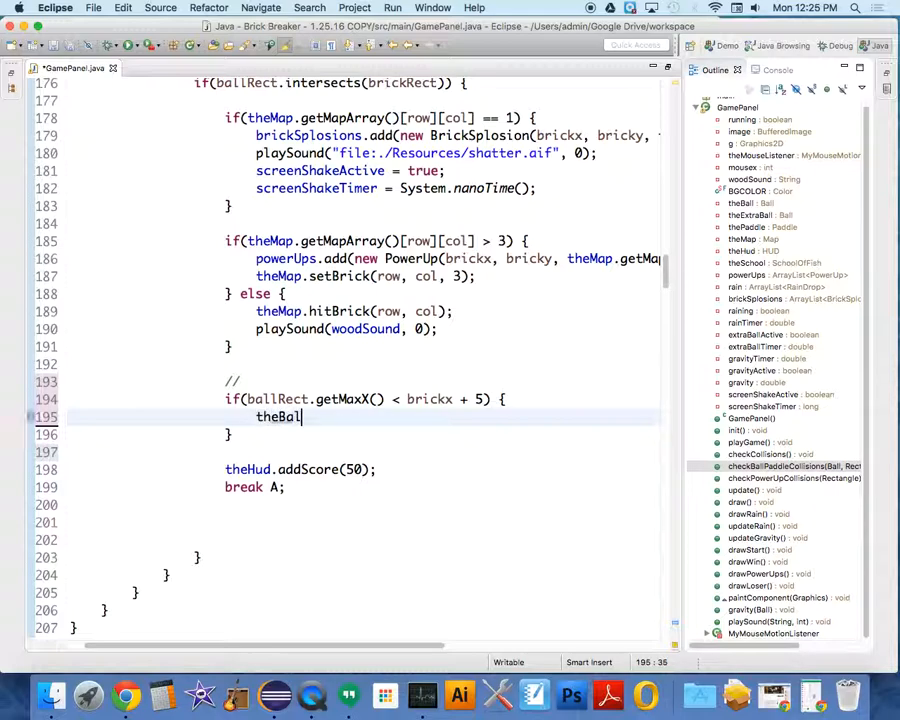
pyautogui.write('.setDX();')
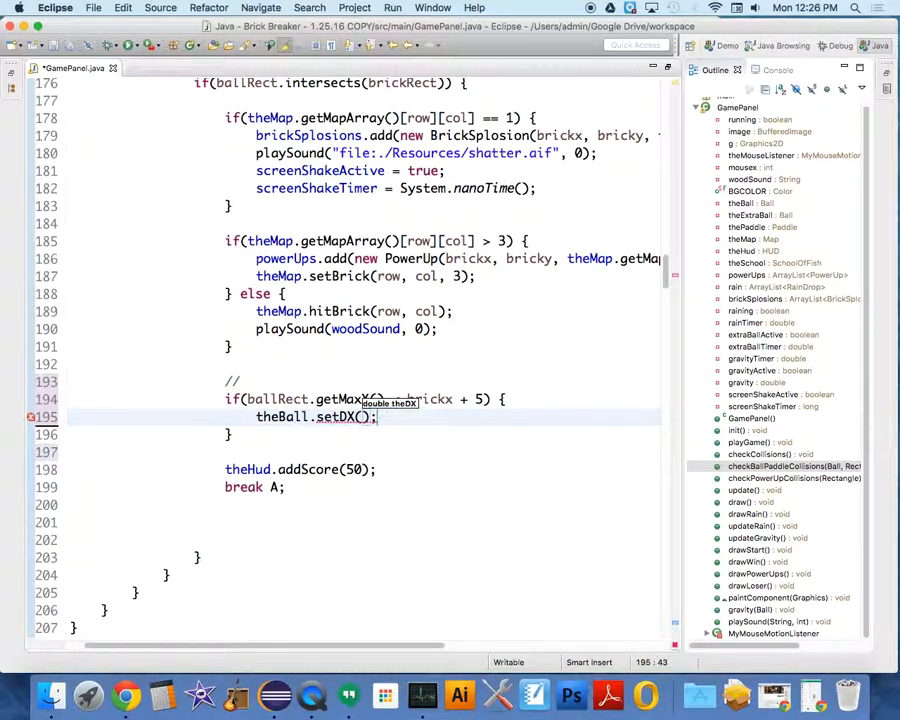
pyautogui.write('- theBall')
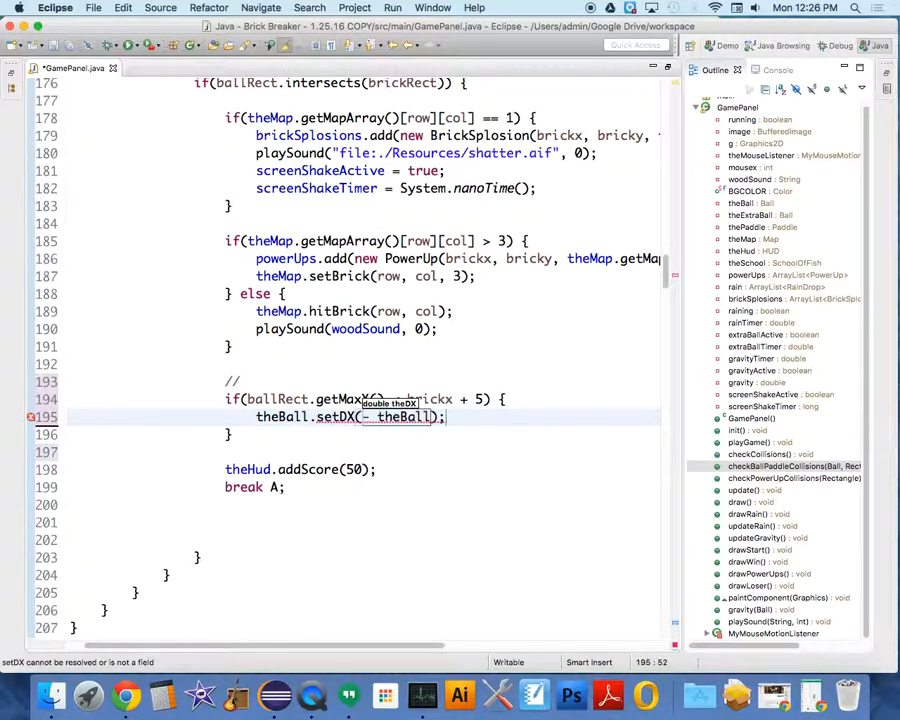
pyautogui.write('getD')
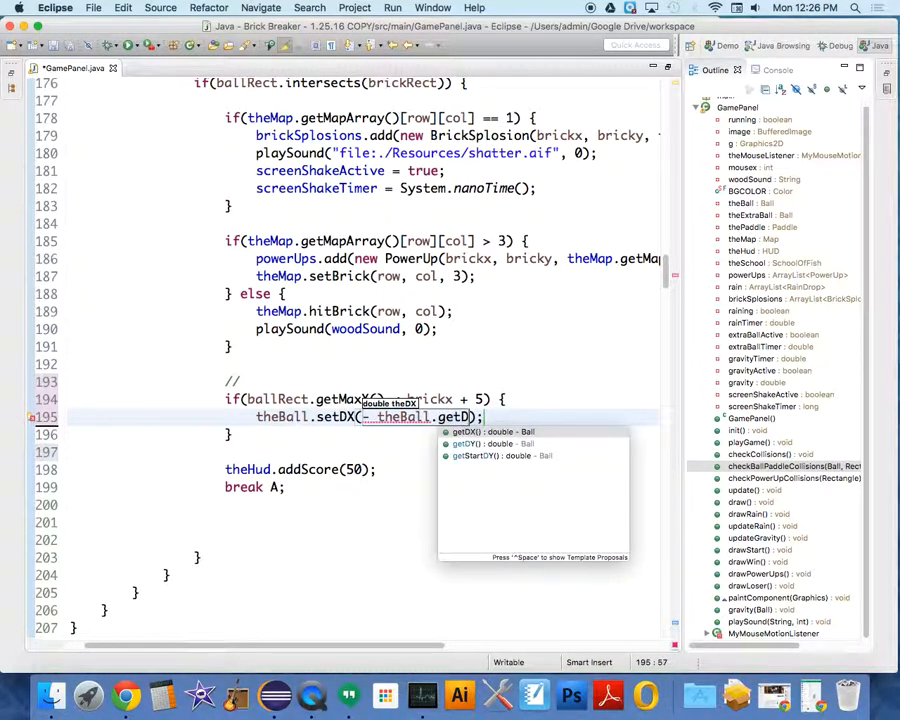
pyautogui.click(465, 431)
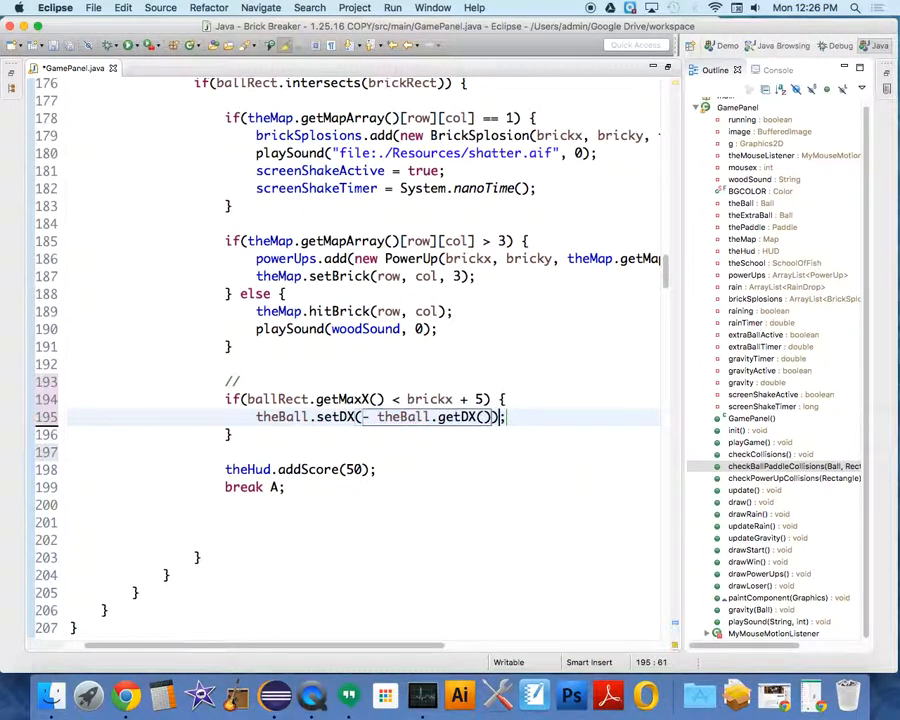
# Step: On the next line, set the ball's X to brickx - 1
pyautogui.press('enter')
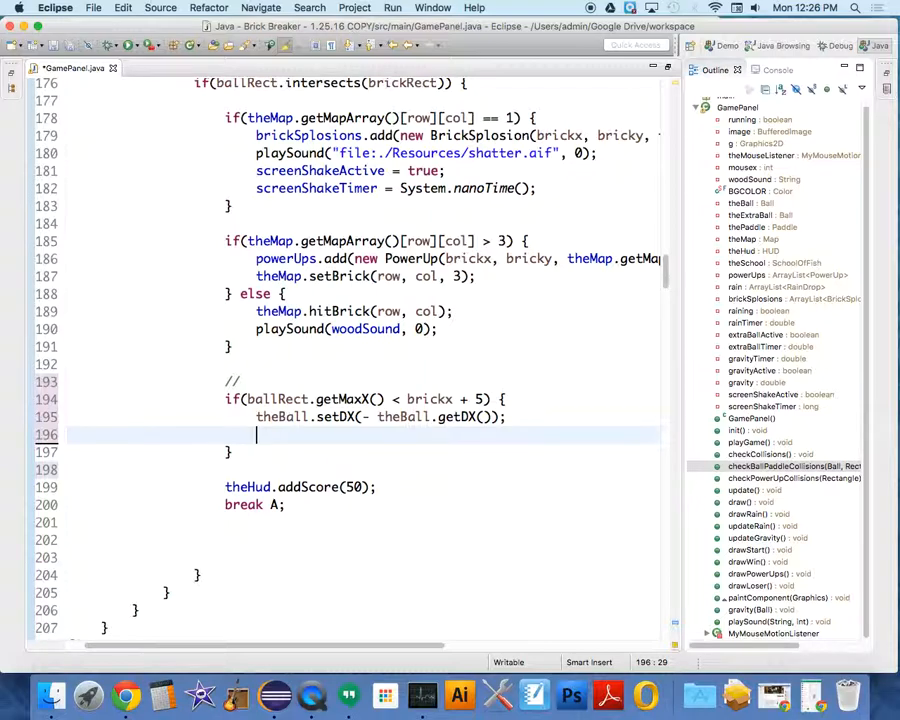
pyautogui.write('theBall.set')
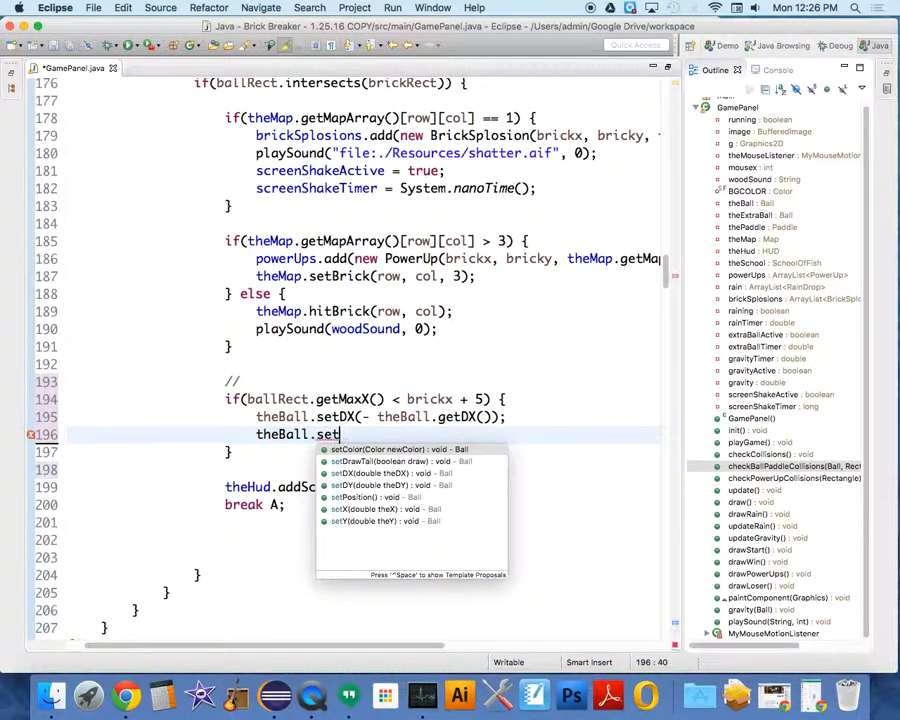
pyautogui.write('X(brickx);')
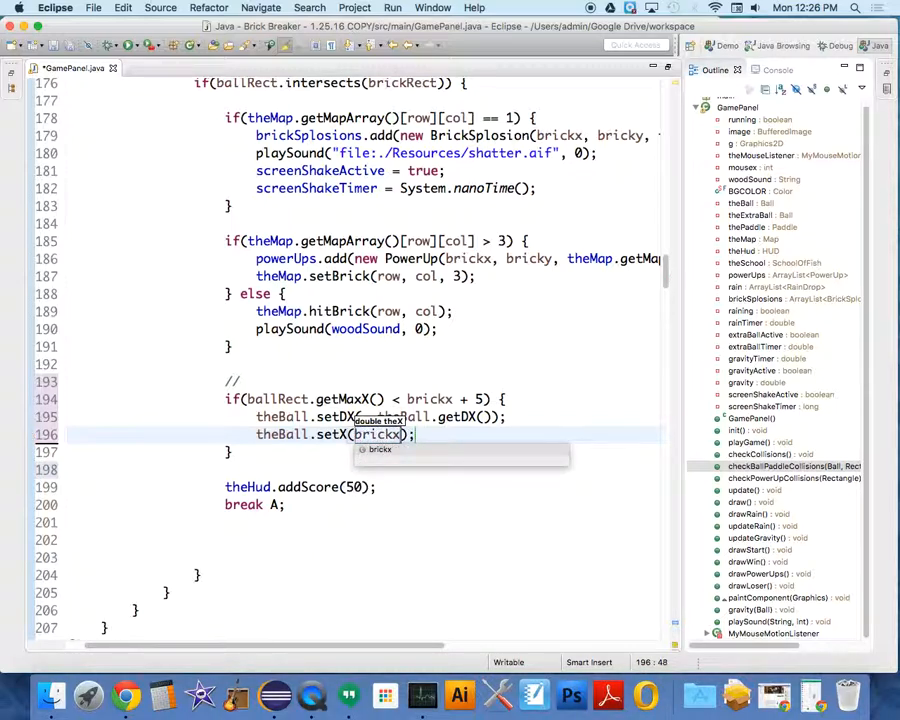
pyautogui.write('- 1')
pyautogui.click(363, 452)
pyautogui.write(' else')
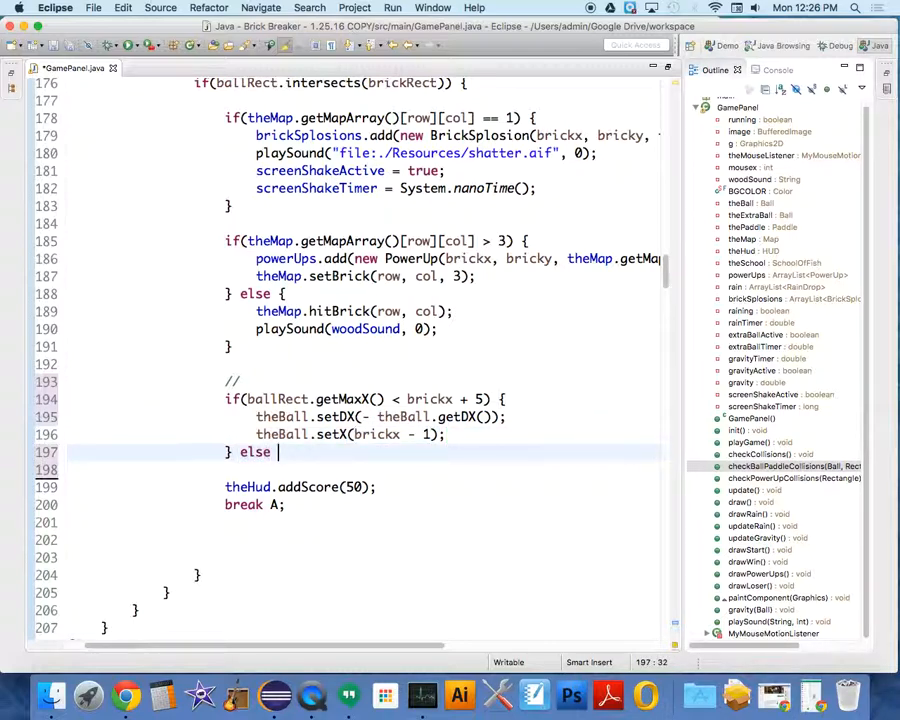
# Step: Write else if (ballRect.getMinX() > brickRect.getMaxX()) and open its block
pyautogui.write('if ()')
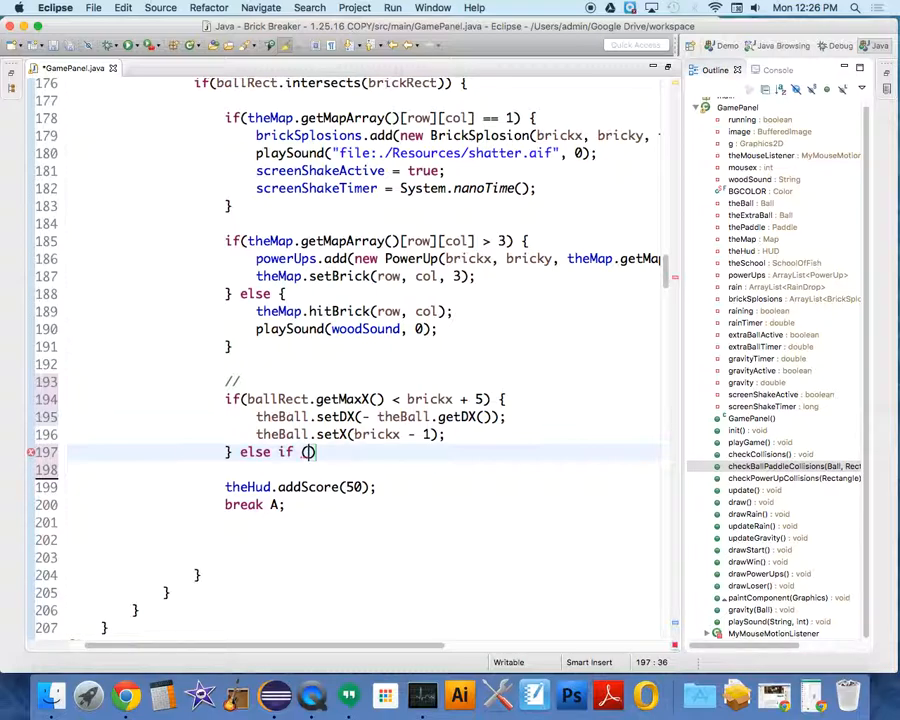
pyautogui.write('ballRect.g')
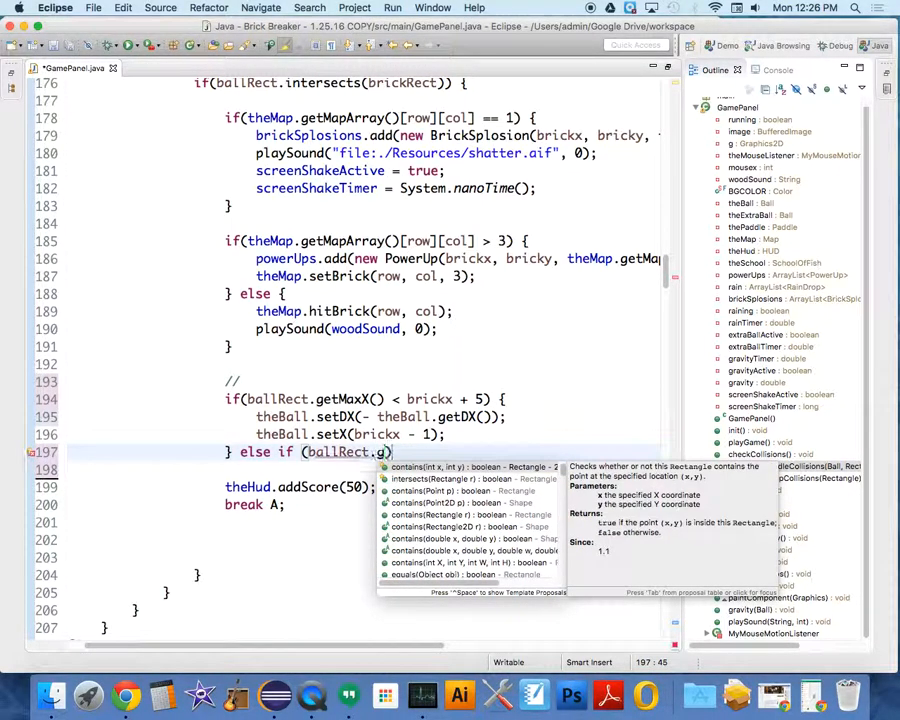
pyautogui.write('et')
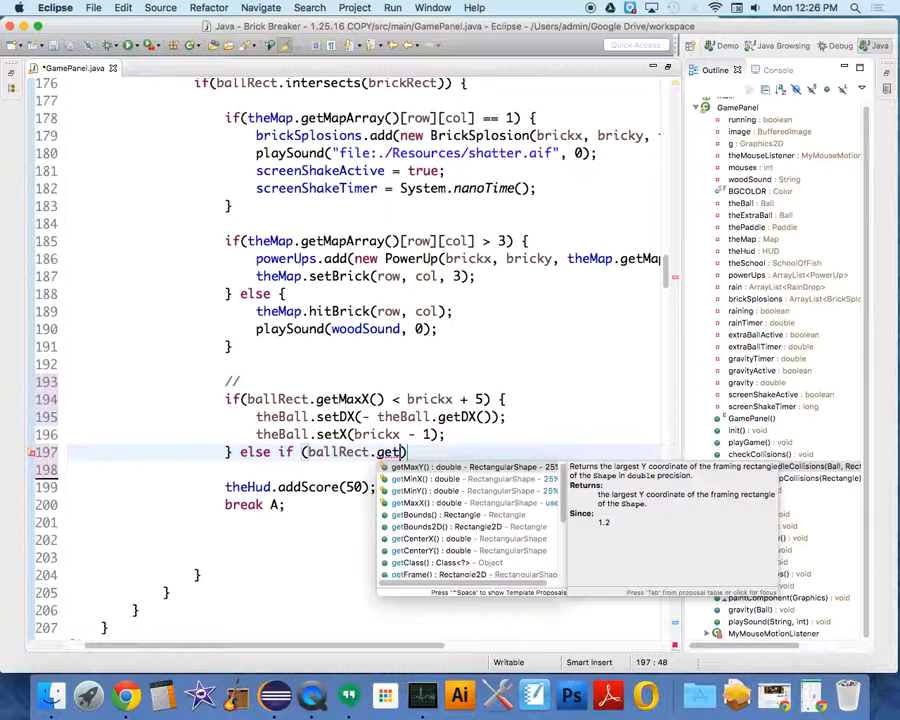
pyautogui.write('min')
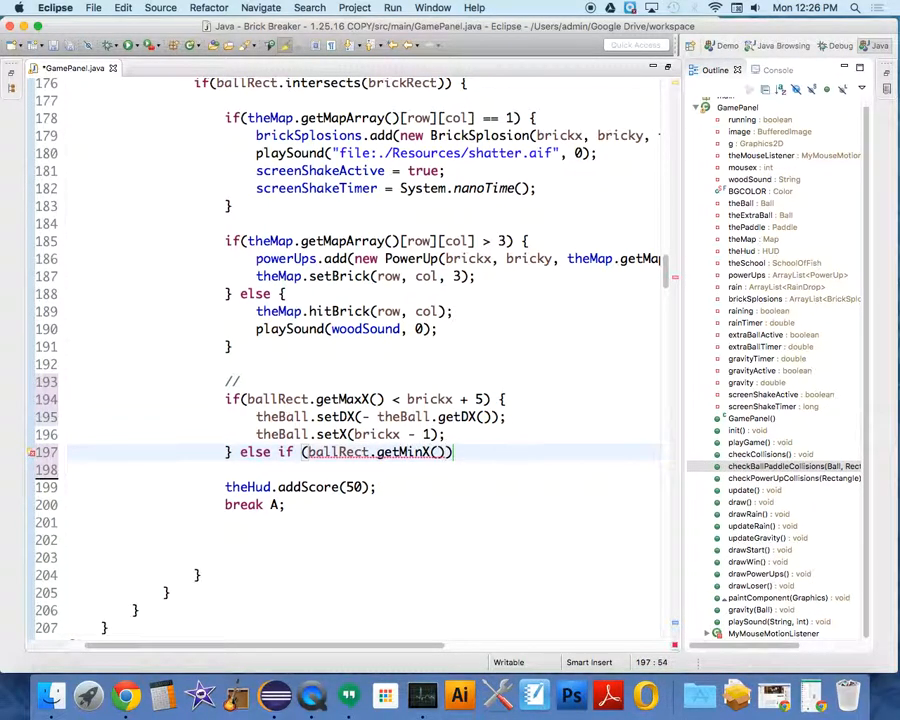
pyautogui.write('>')
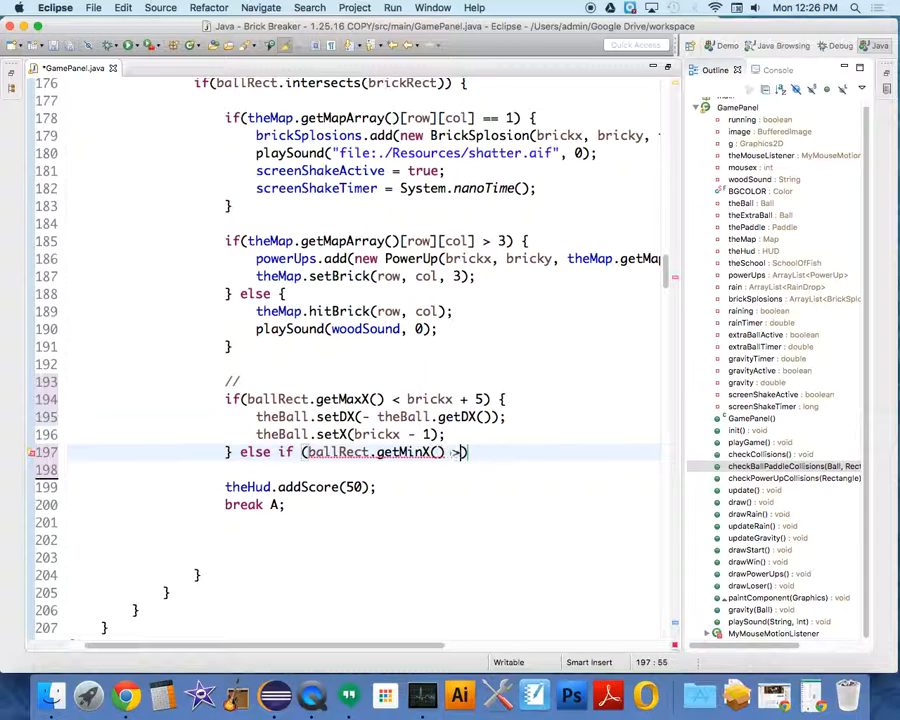
pyautogui.write('brick')
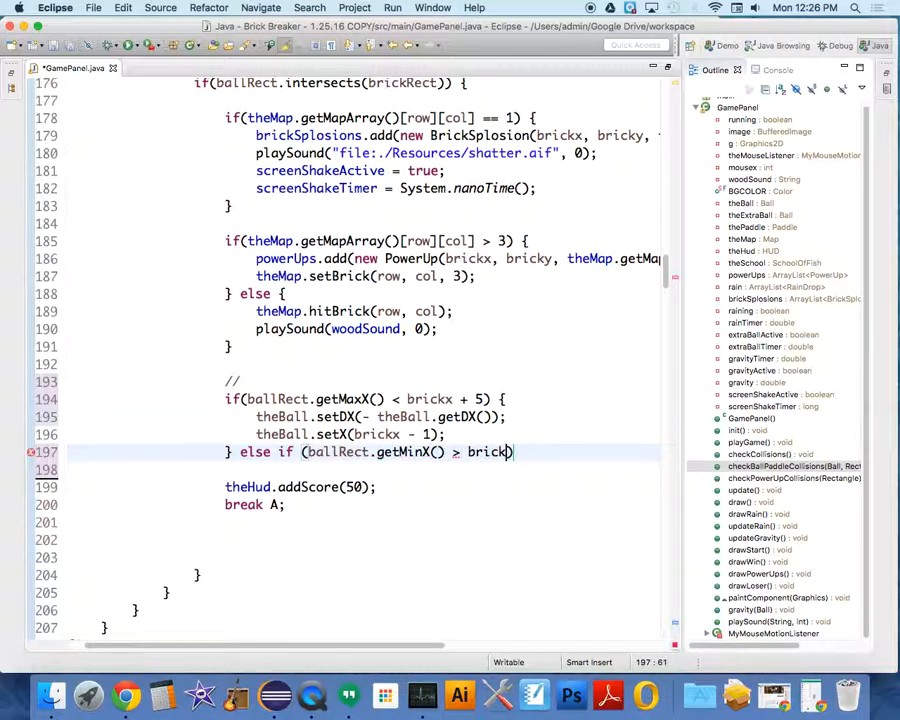
pyautogui.write('getMaxX(')
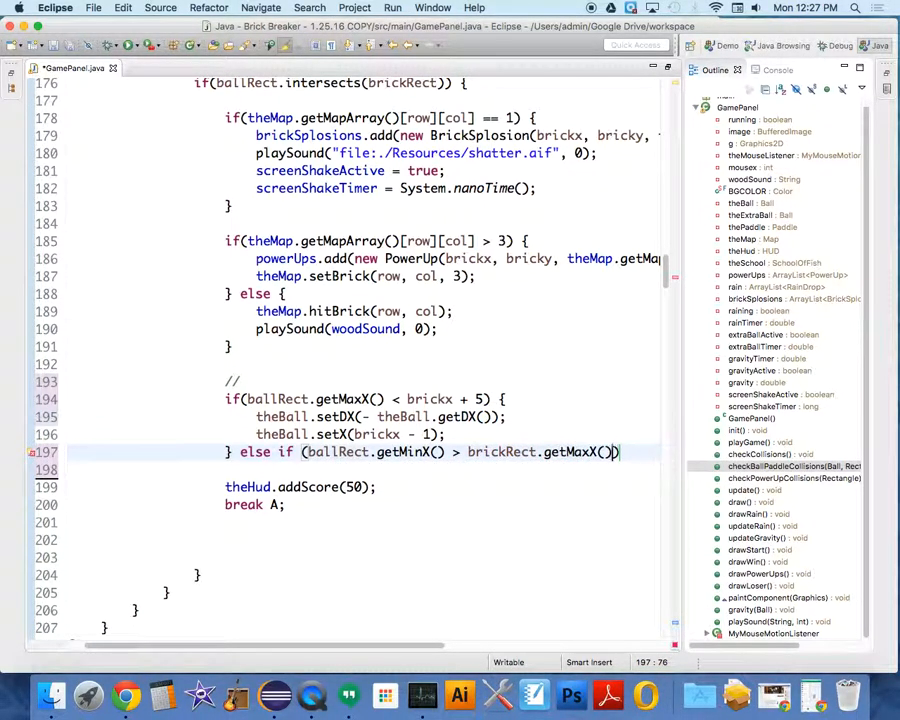
pyautogui.write('{')
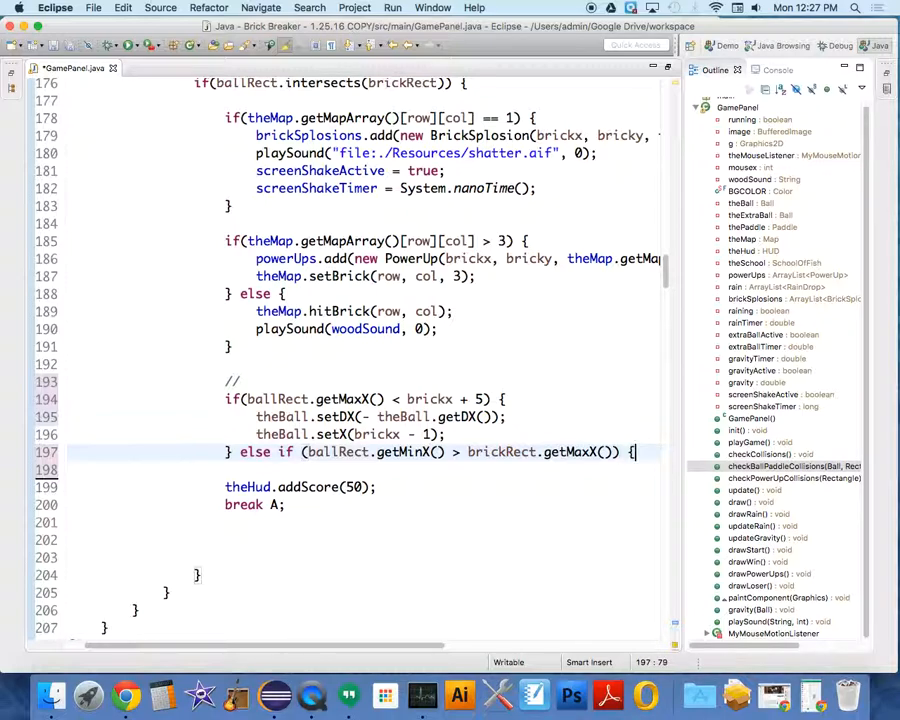
pyautogui.press('return')
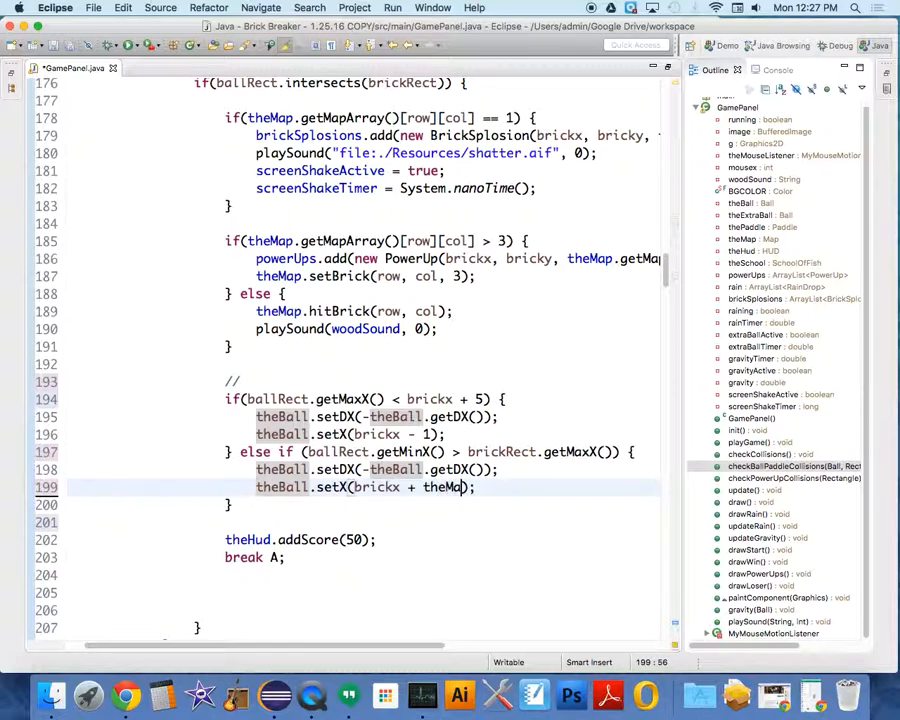
# Step: Inside, reverse dx and set X to brickx + theMap.getBrickWidth() + 1
pyautogui.write('.getBrickWidth(')
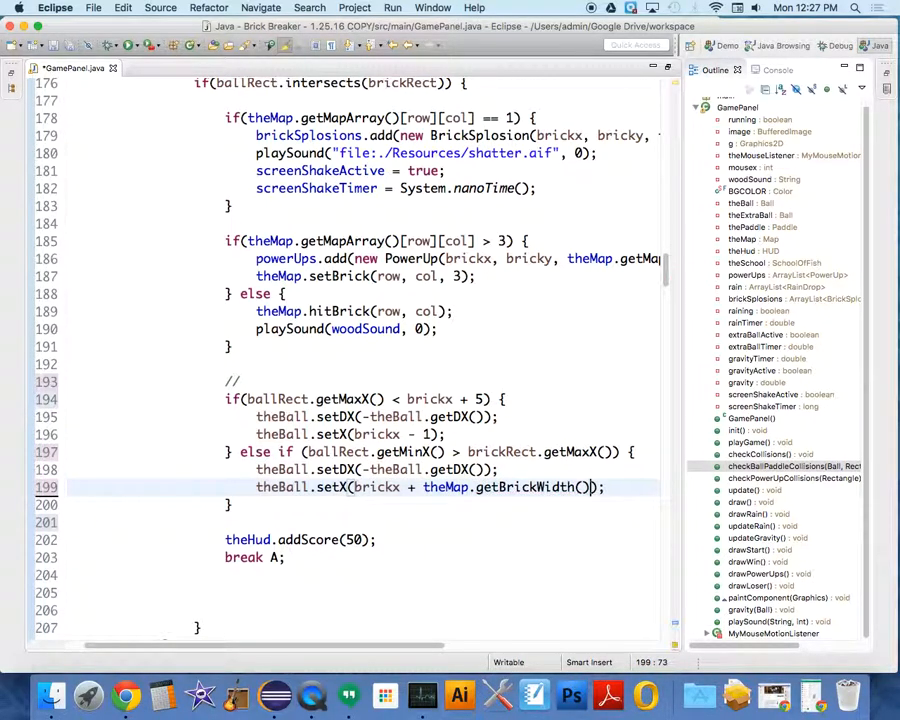
pyautogui.write('+ 1')
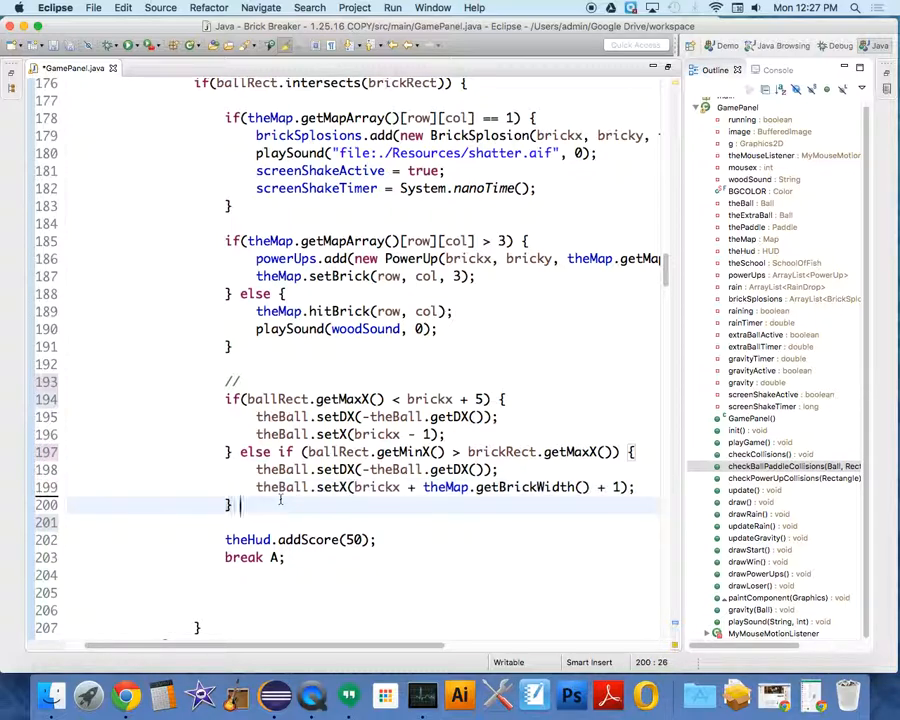
pyautogui.write('else {')
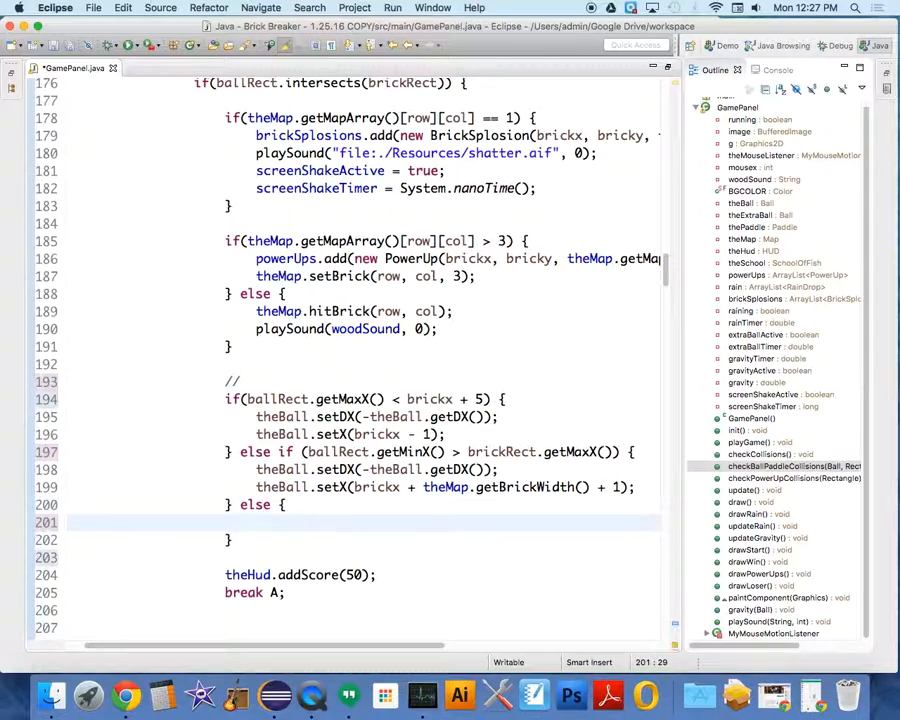
# Step: Fill the else block with theBall.setDY(-theBall.getDY())
pyautogui.write('theBall.setDy')
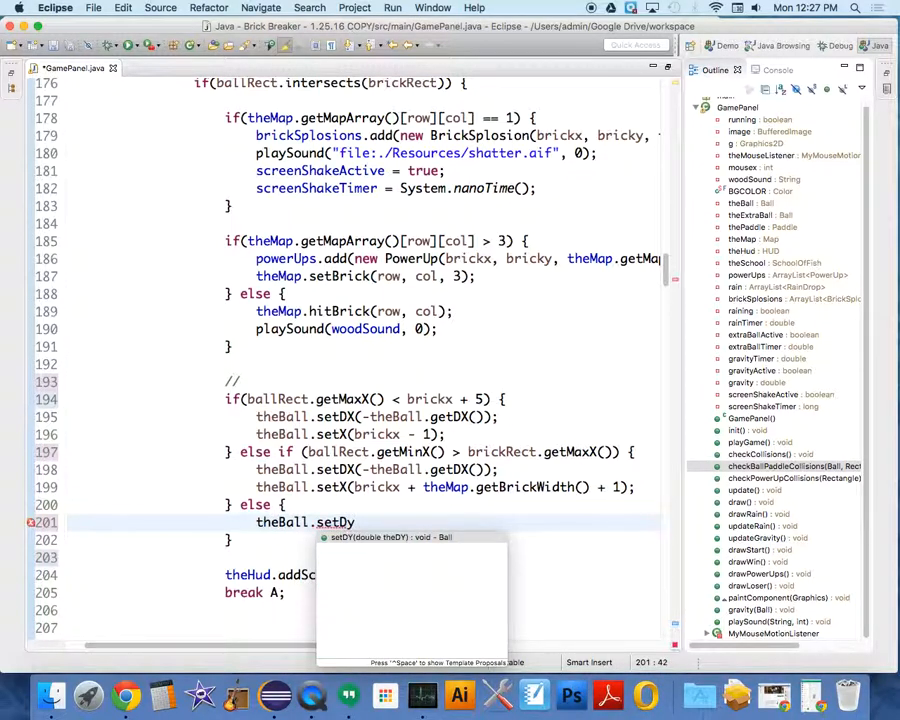
pyautogui.write('(theBall.getDY());')
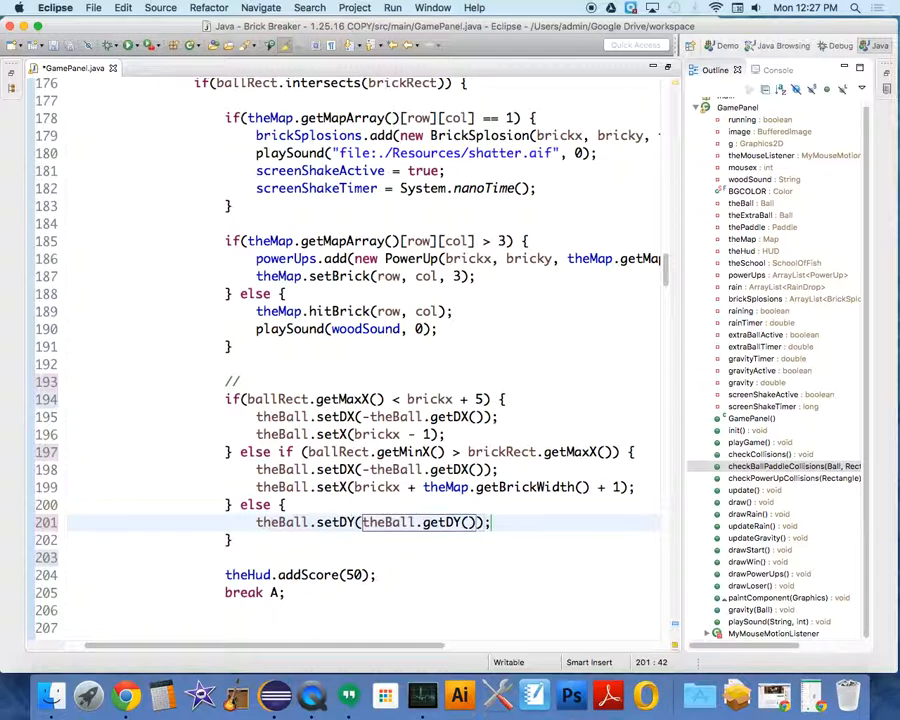
pyautogui.write('-')
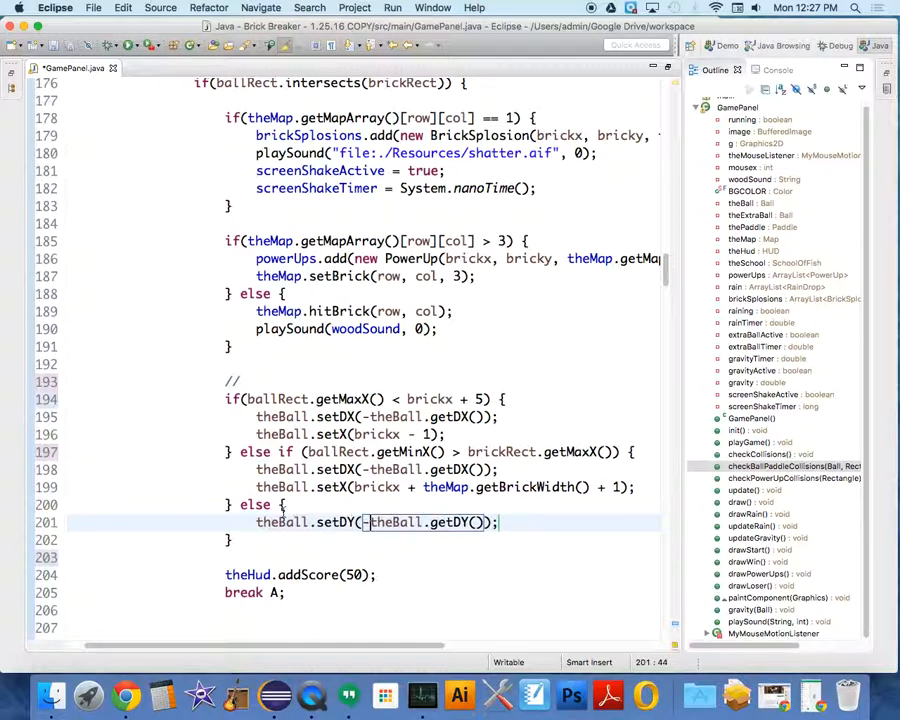
pyautogui.moveTo(392, 522)
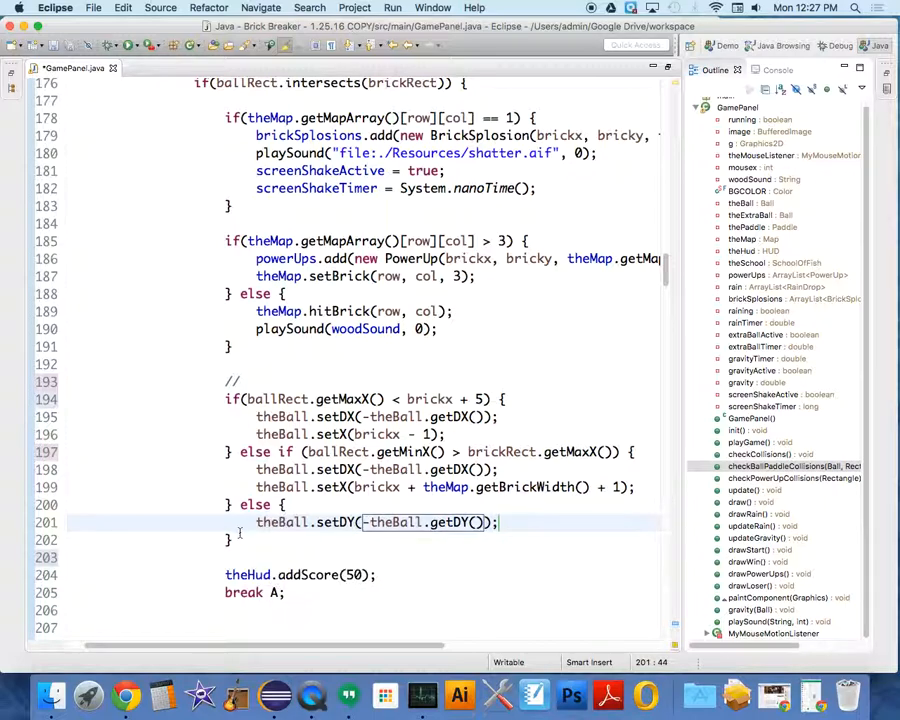
pyautogui.click(230, 539)
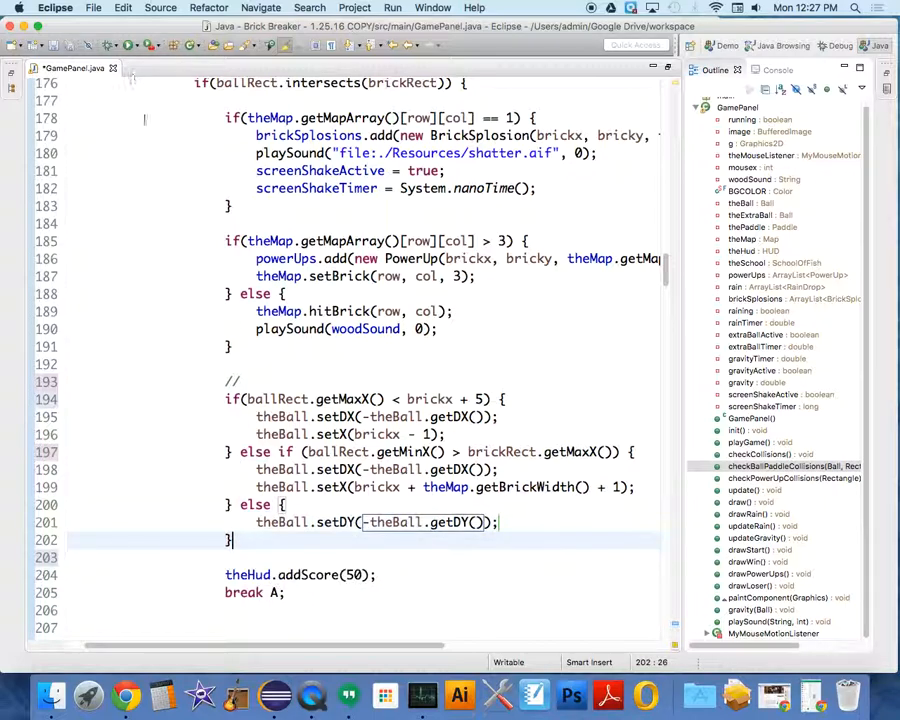